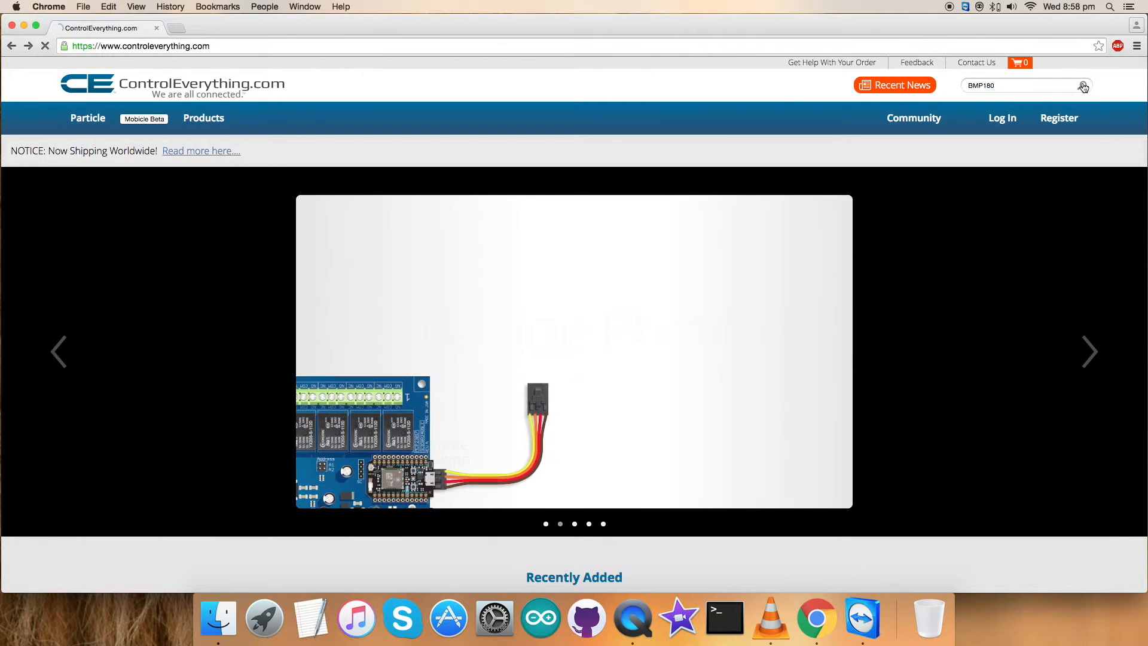
Step: Search the store for BMP180 and open the BMP180 digital pressure sensor product
left_click(1082, 85)
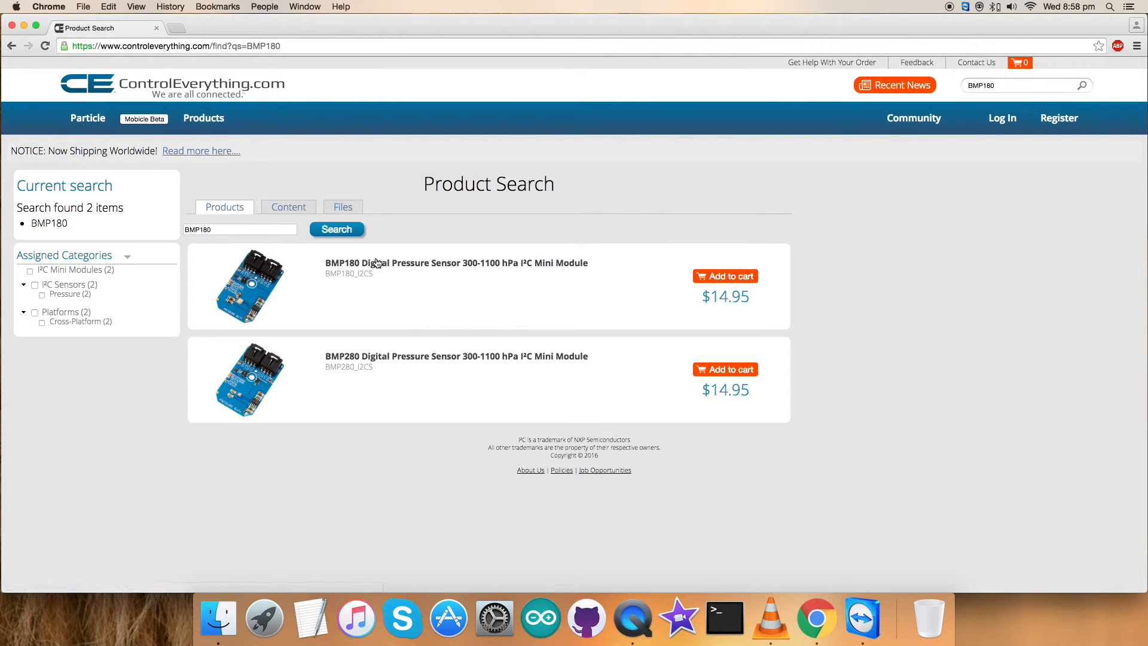
left_click(456, 263)
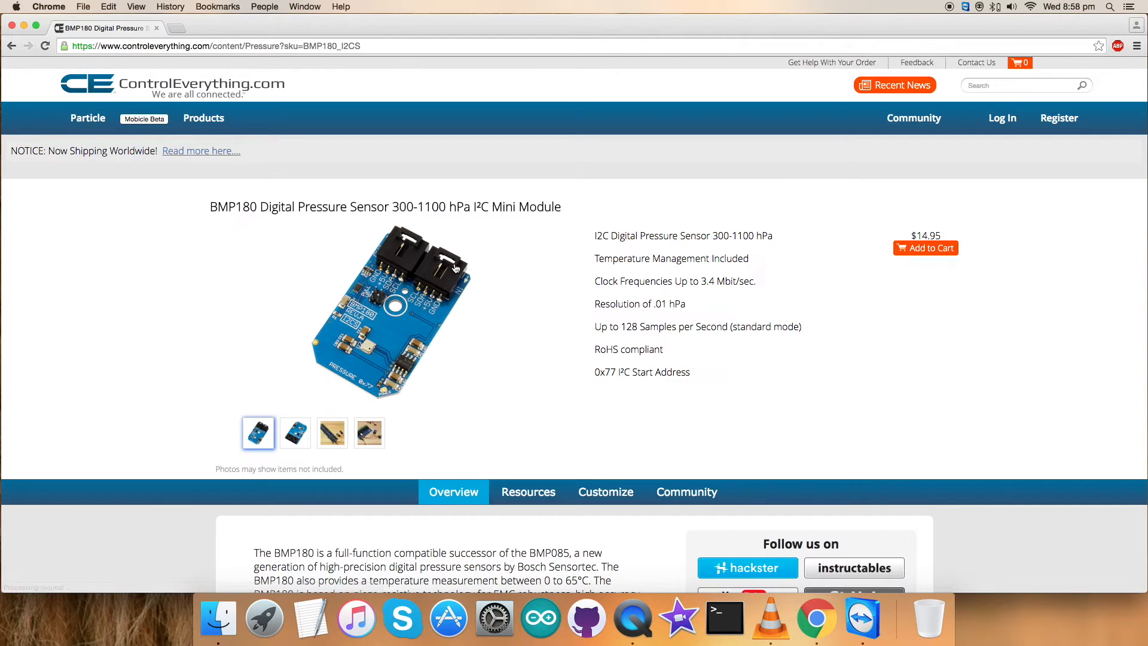
mouse_move(515, 271)
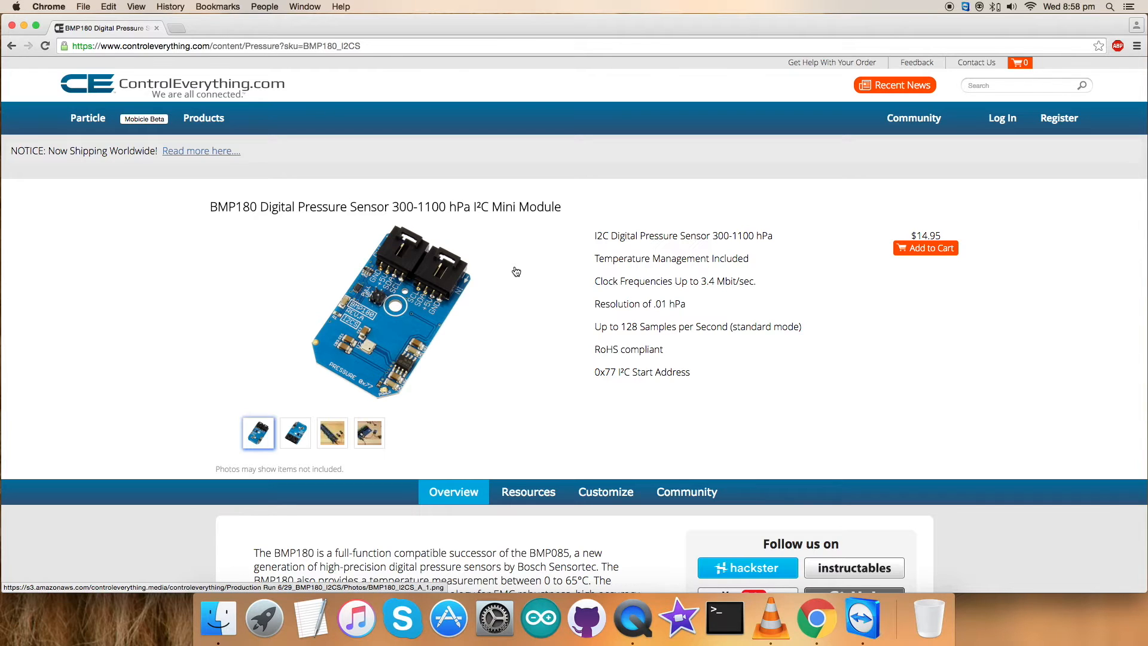
mouse_move(601, 250)
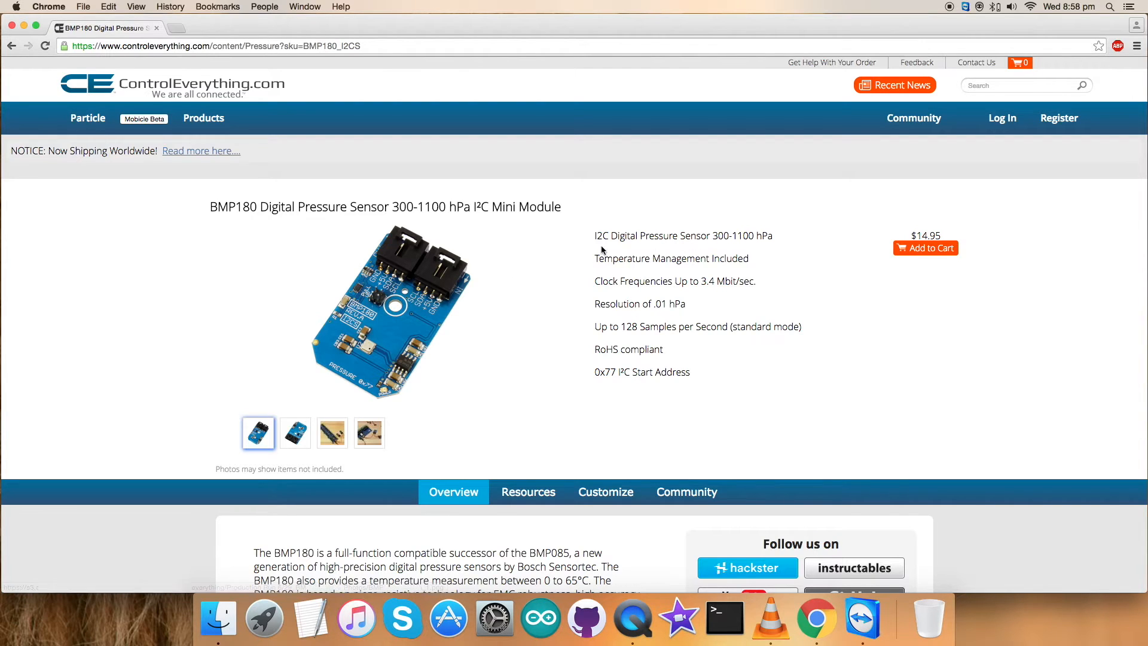
mouse_move(604, 321)
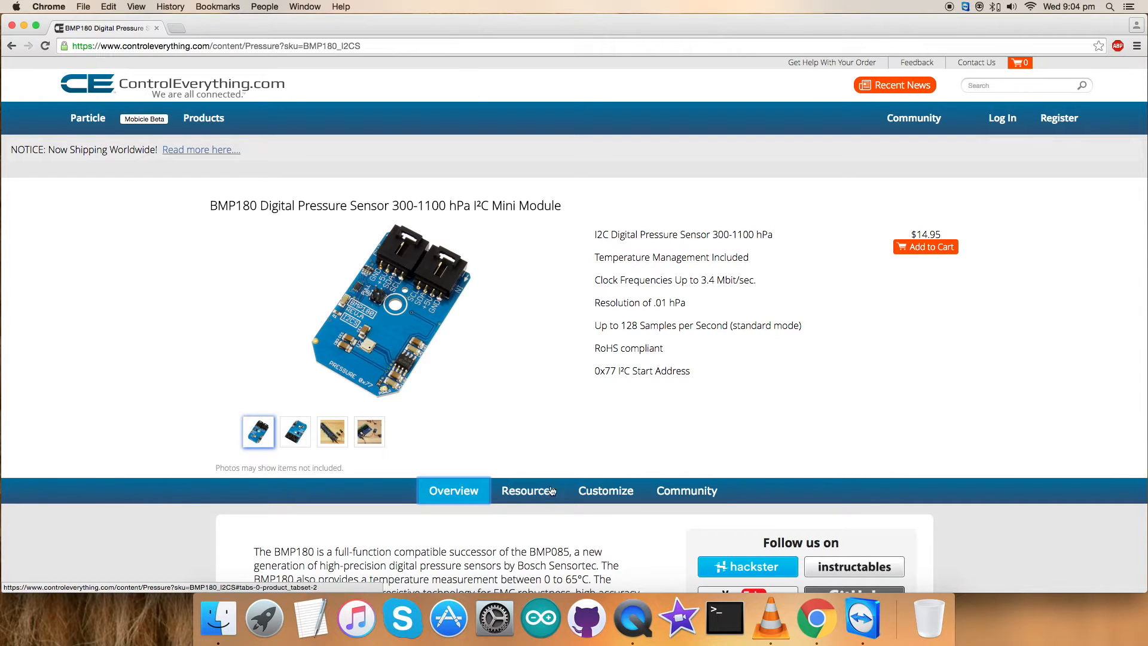
Step: View the sensor's Resources and open the Arduino Code Sample BMP180 link, then close the viewer
left_click(528, 490)
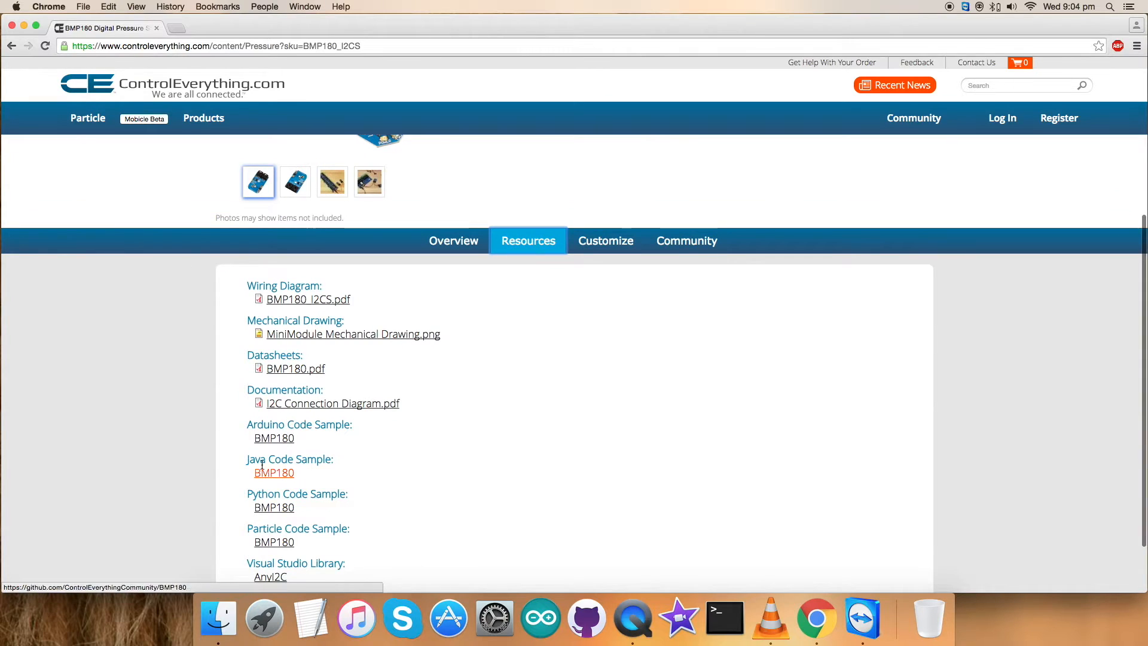
left_click(274, 438)
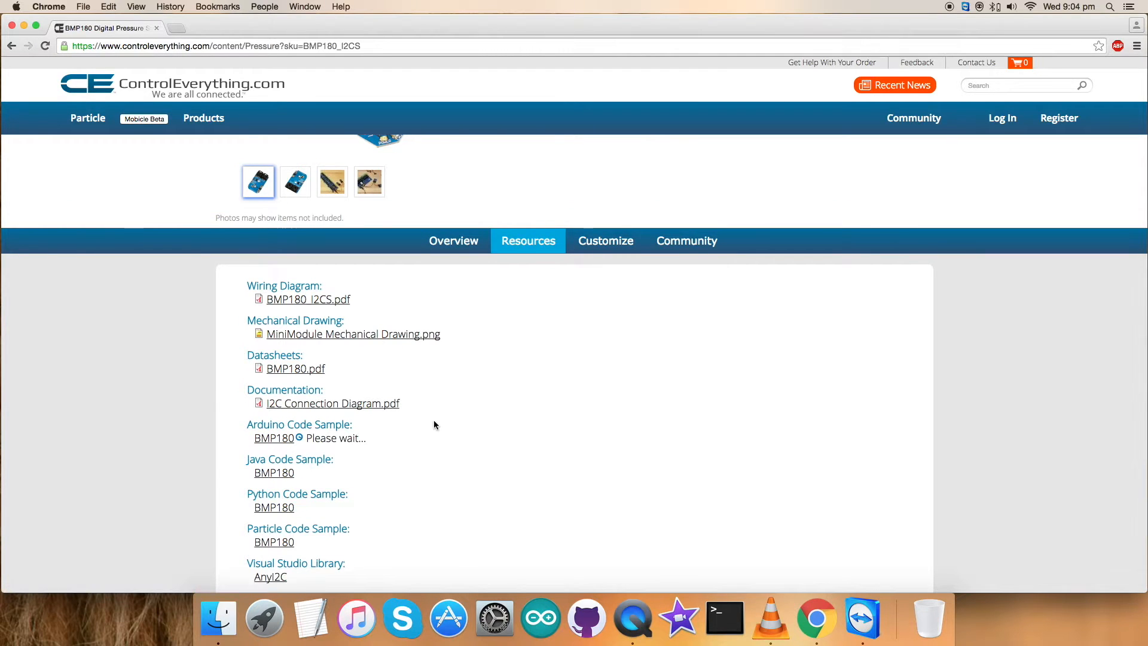
left_click(274, 438)
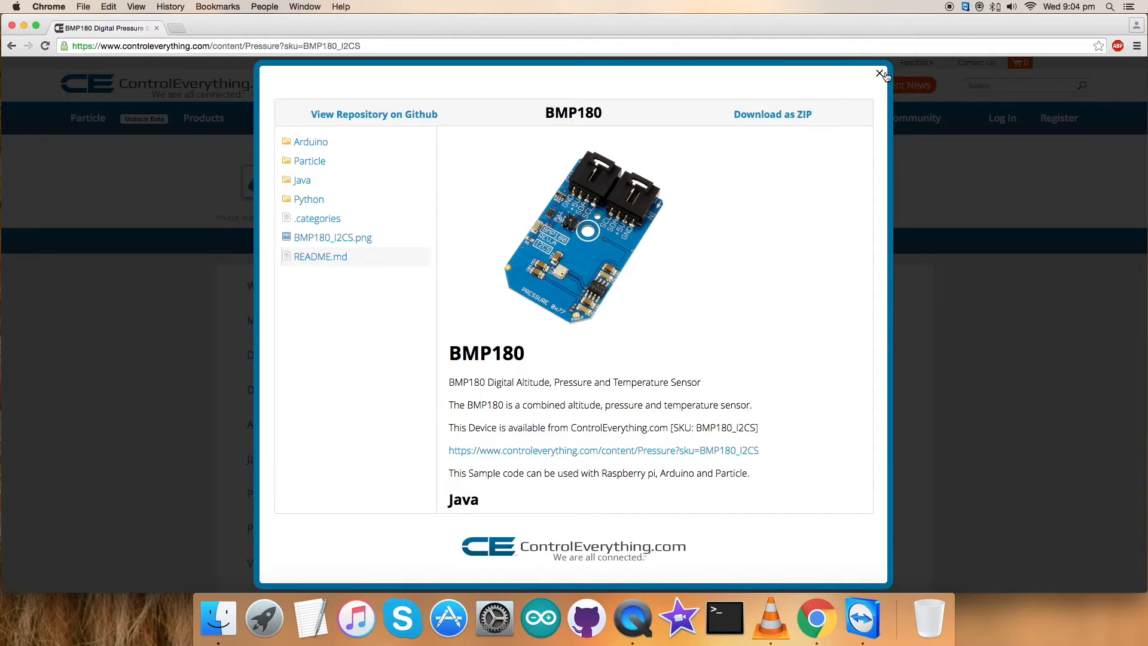
left_click(881, 74)
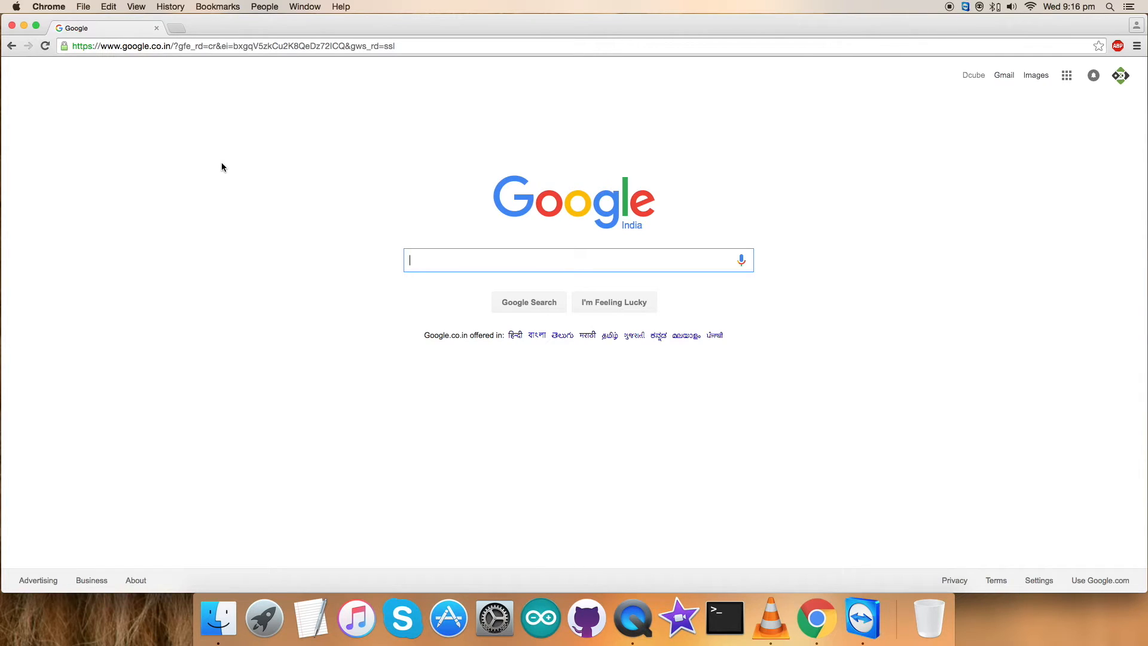
mouse_move(245, 126)
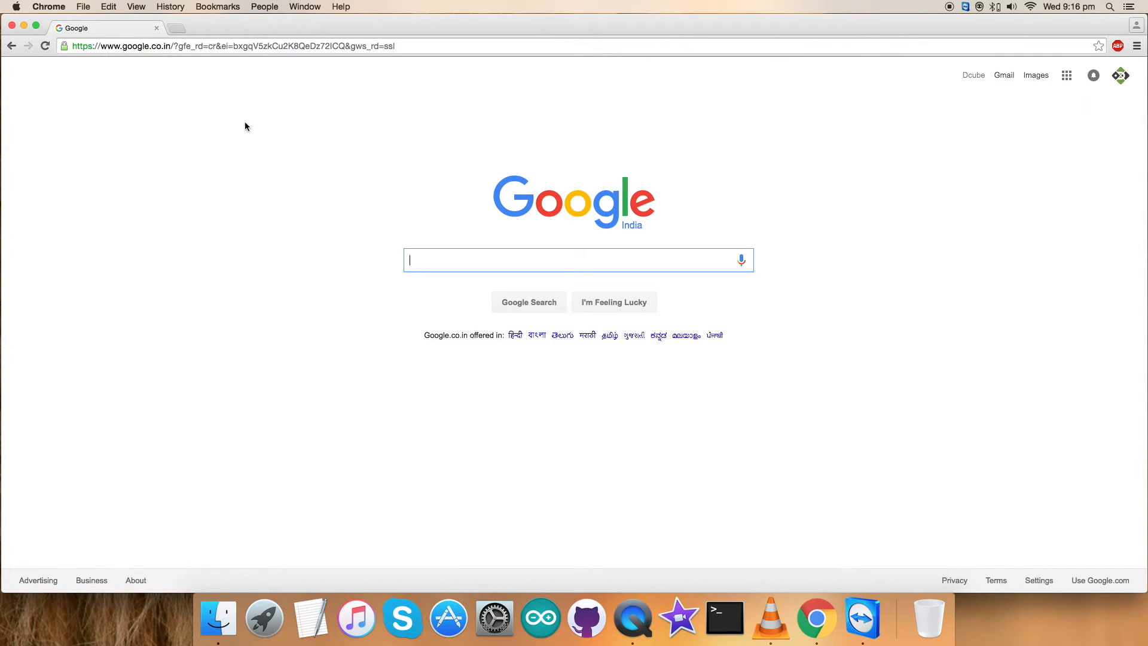
Step: Go to github.com and open ControlEverythingCommunity's BMP180 repository via the repository filter
type("github.com")
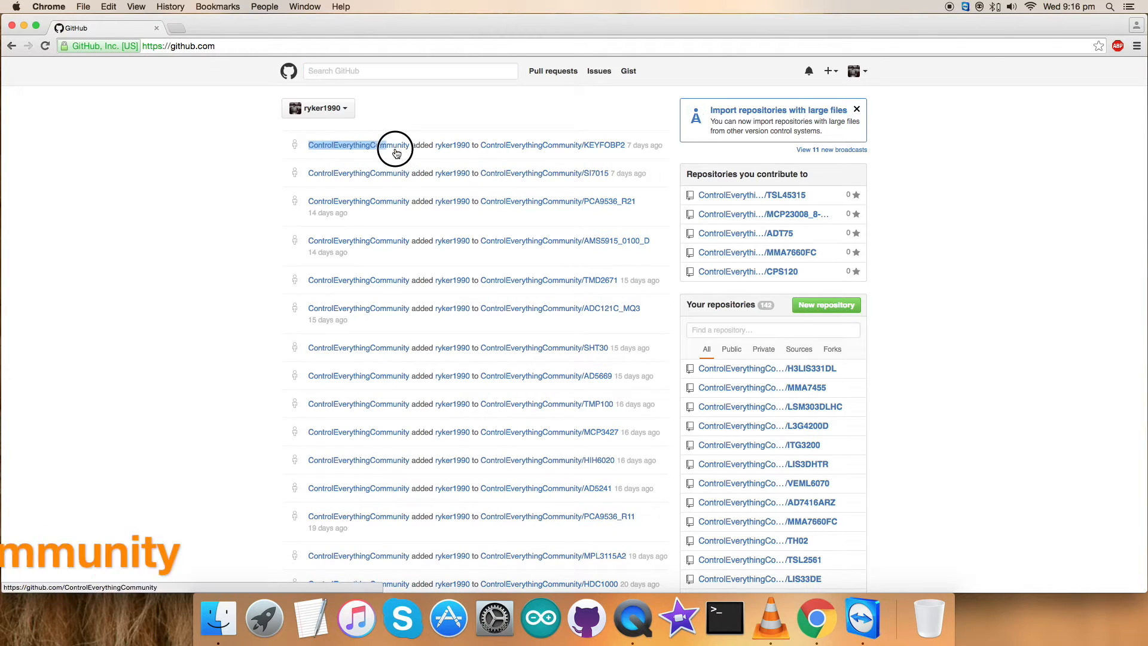
left_click(358, 145)
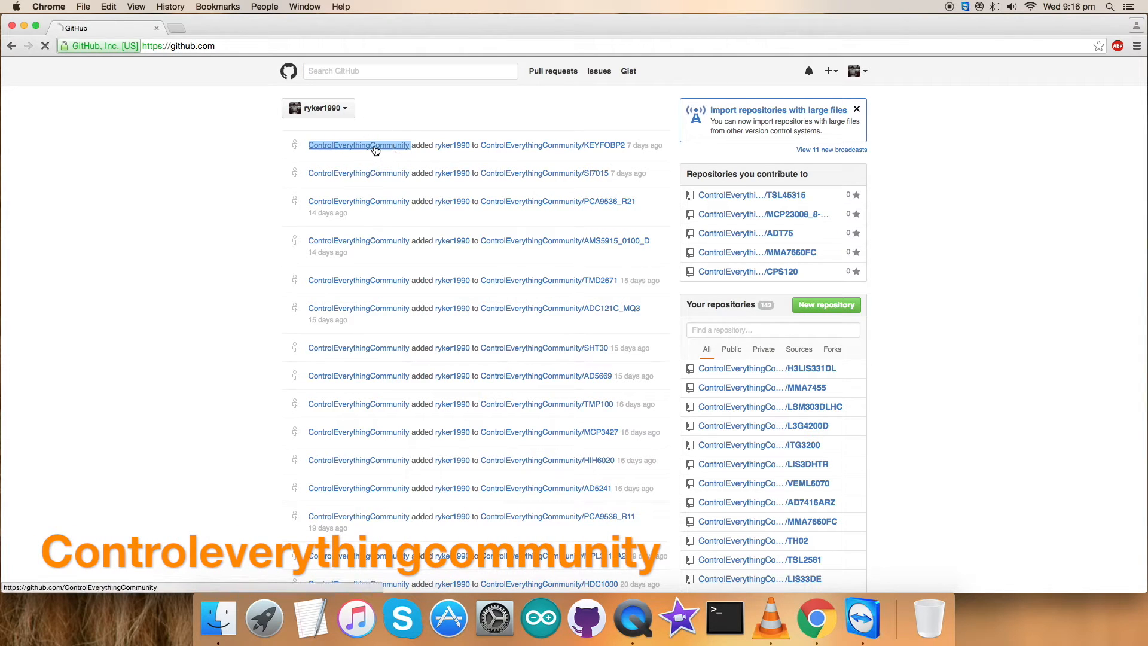
left_click(358, 145)
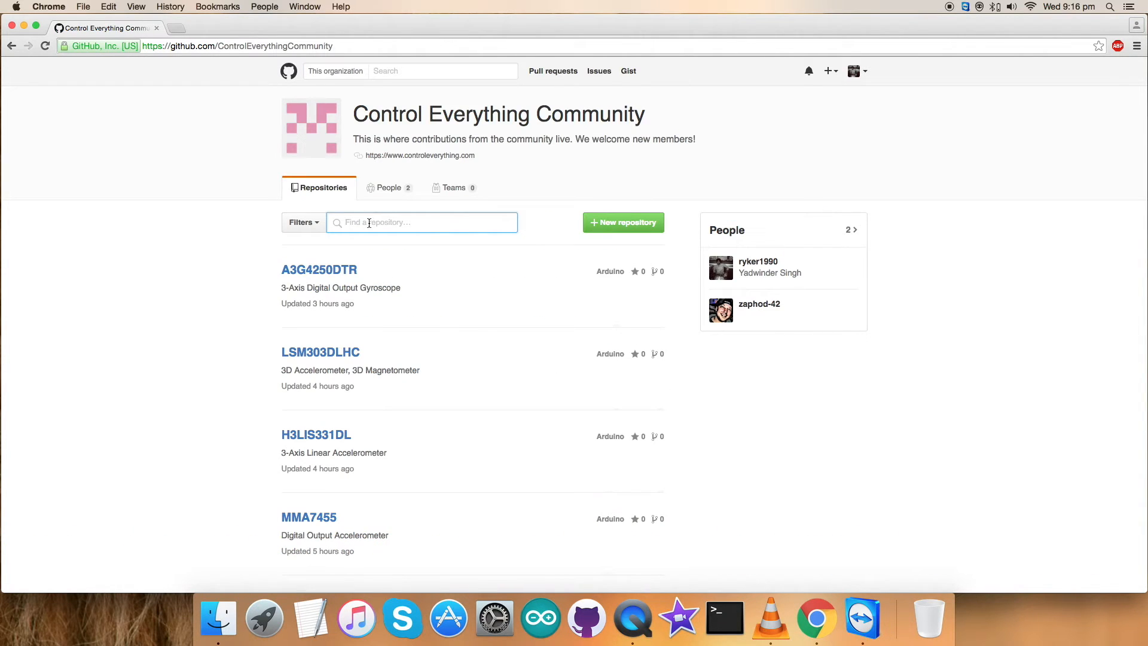
type("BMP180")
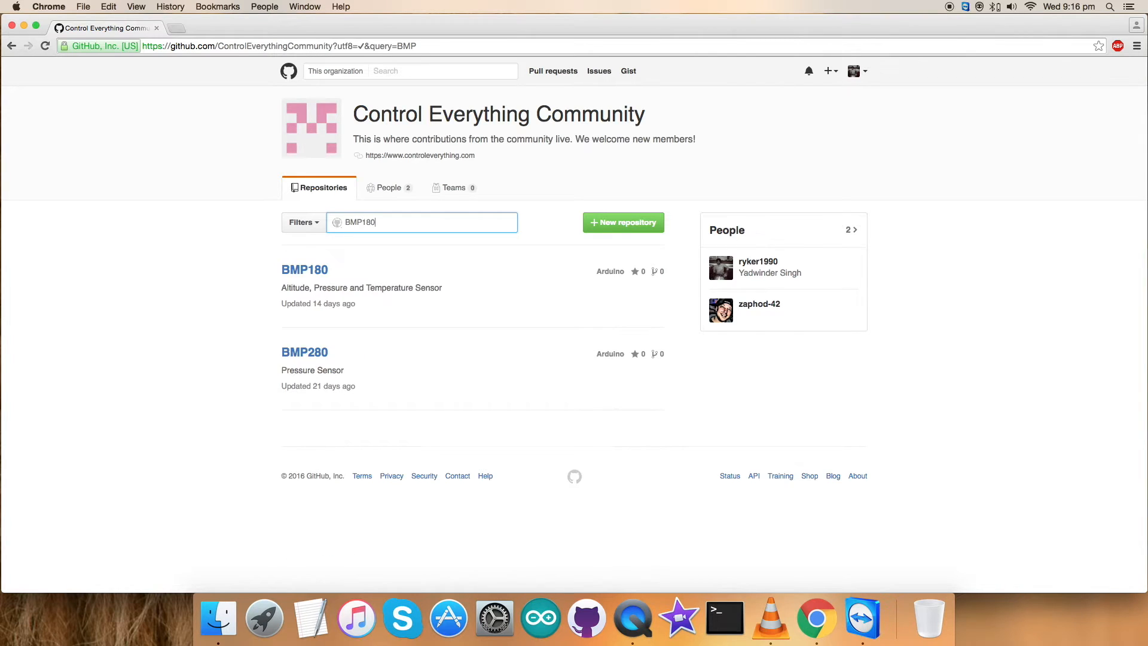
left_click(304, 269)
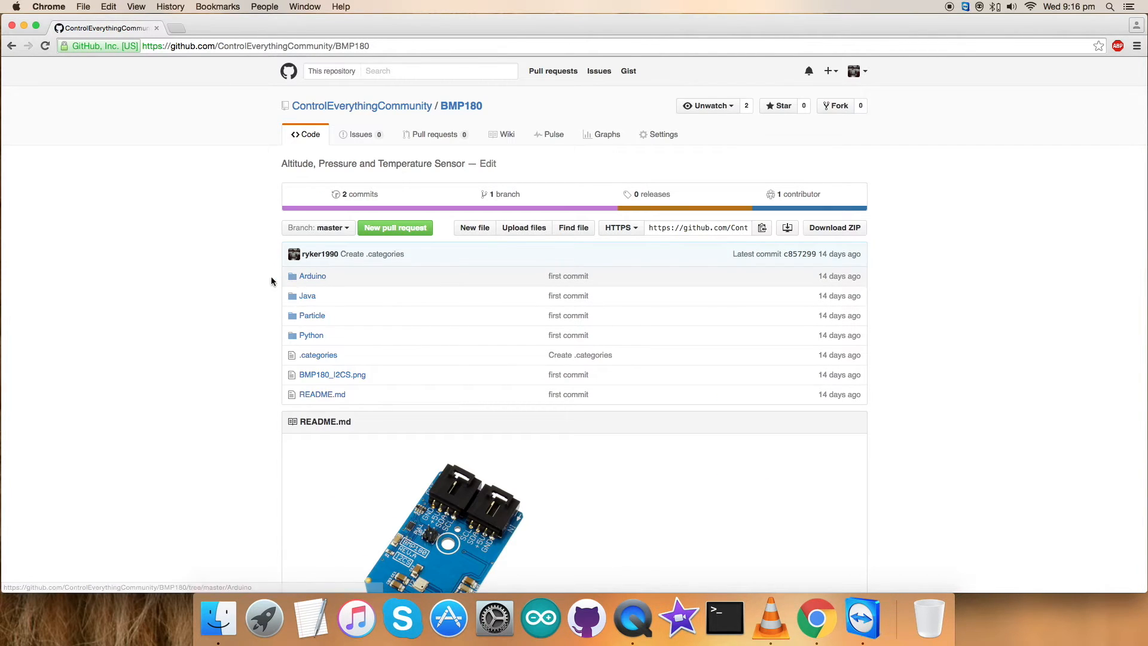
Step: Scroll the README to the Arduino section and highlight the software installation instruction
scroll("down", 3)
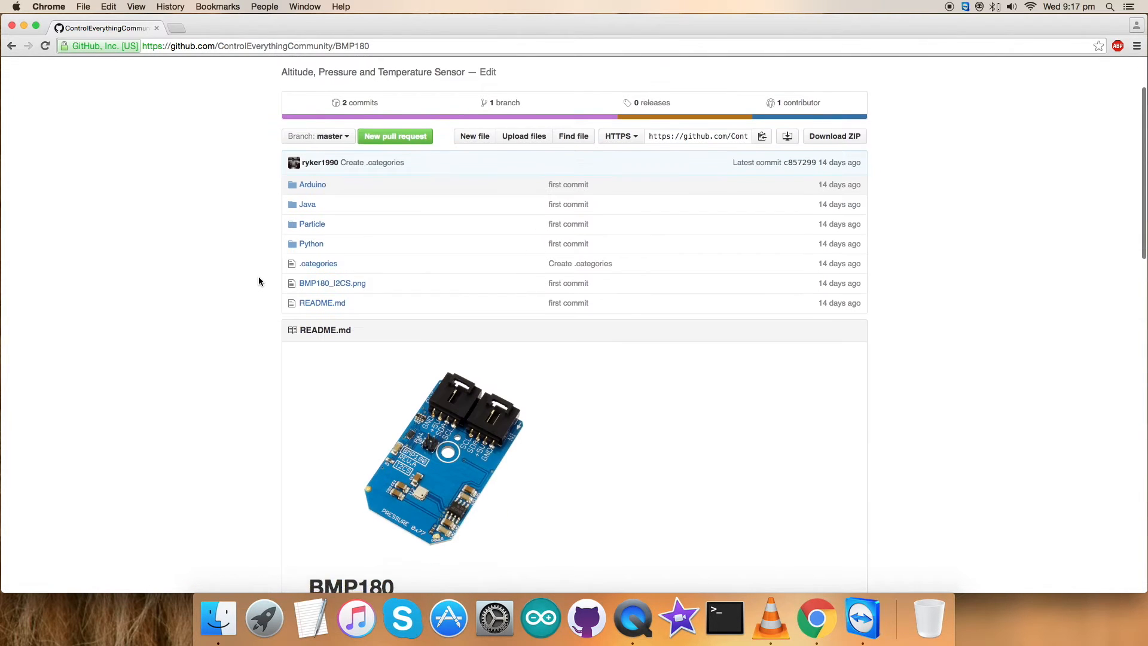
scroll("down", 3)
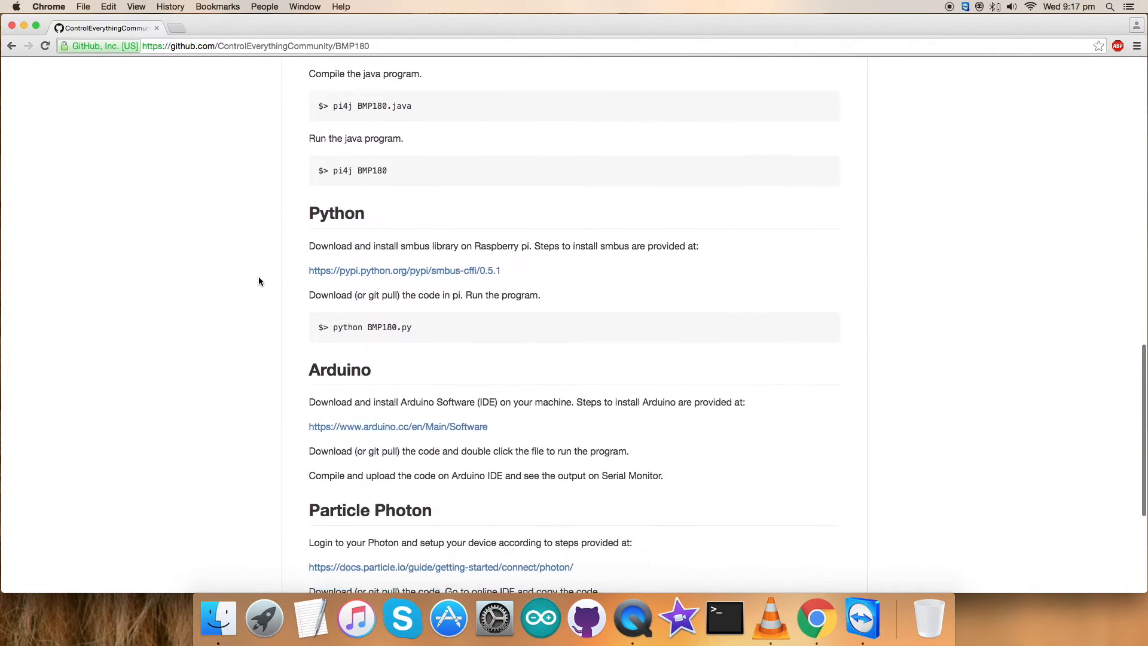
scroll("down", 3)
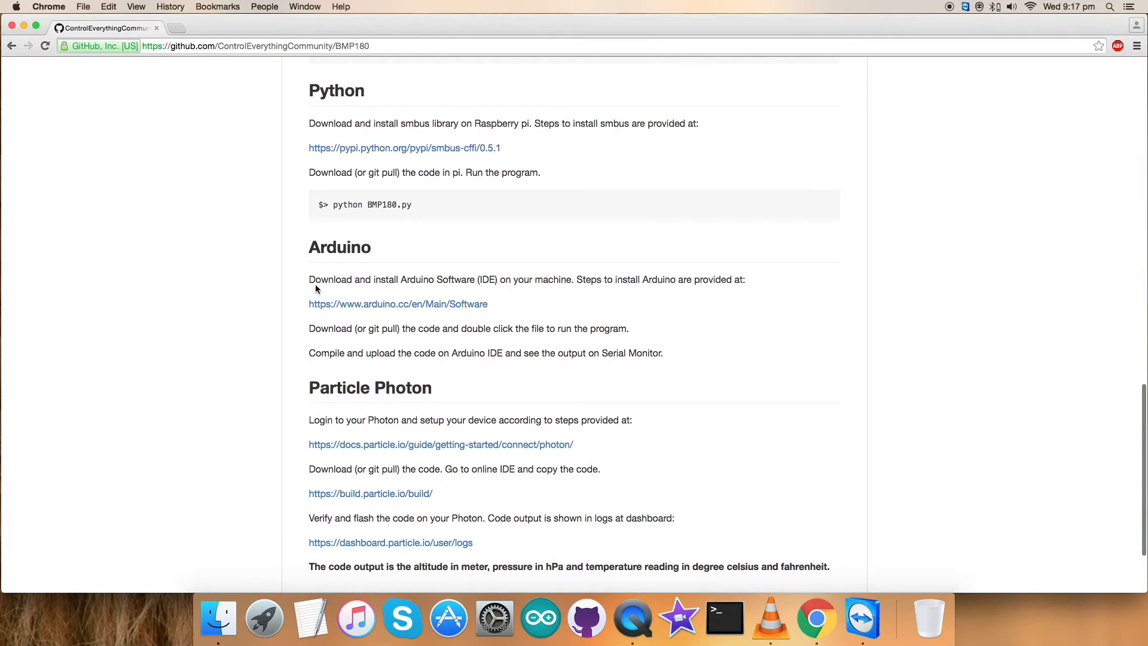
scroll("down", 3)
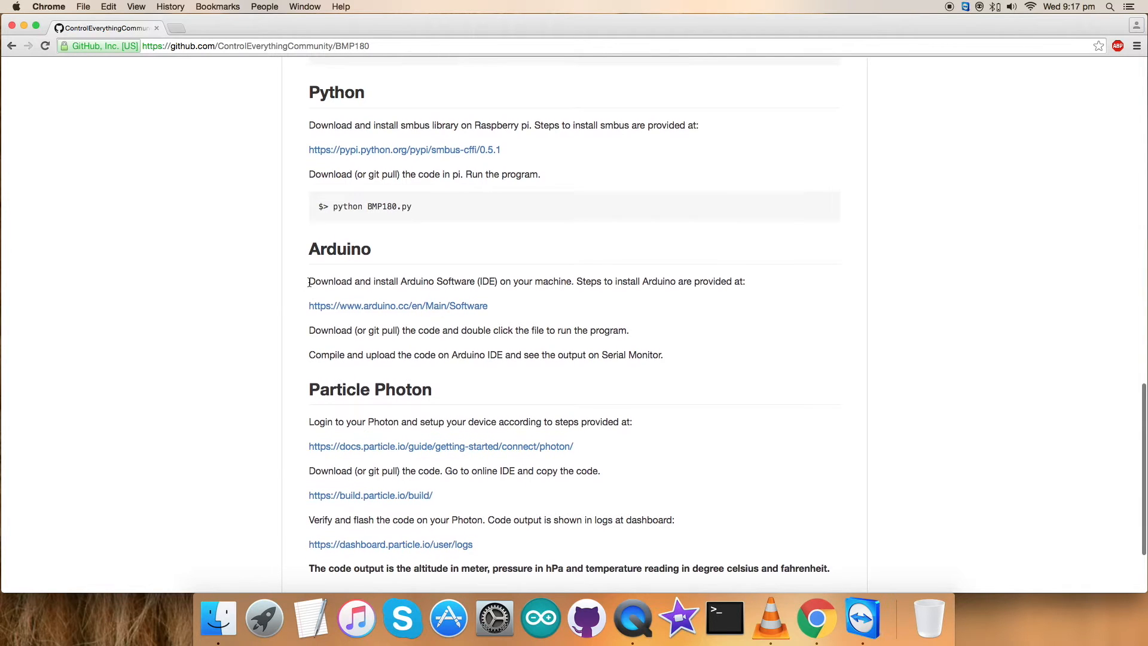
left_click_drag(309, 282, 532, 285)
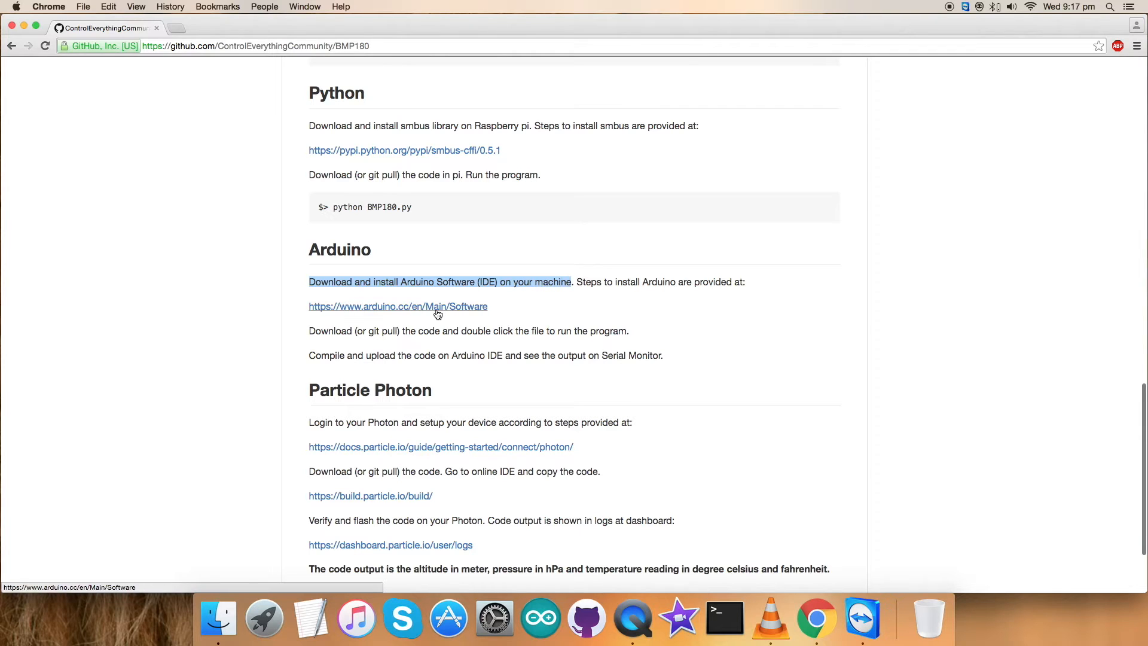
left_click(395, 307)
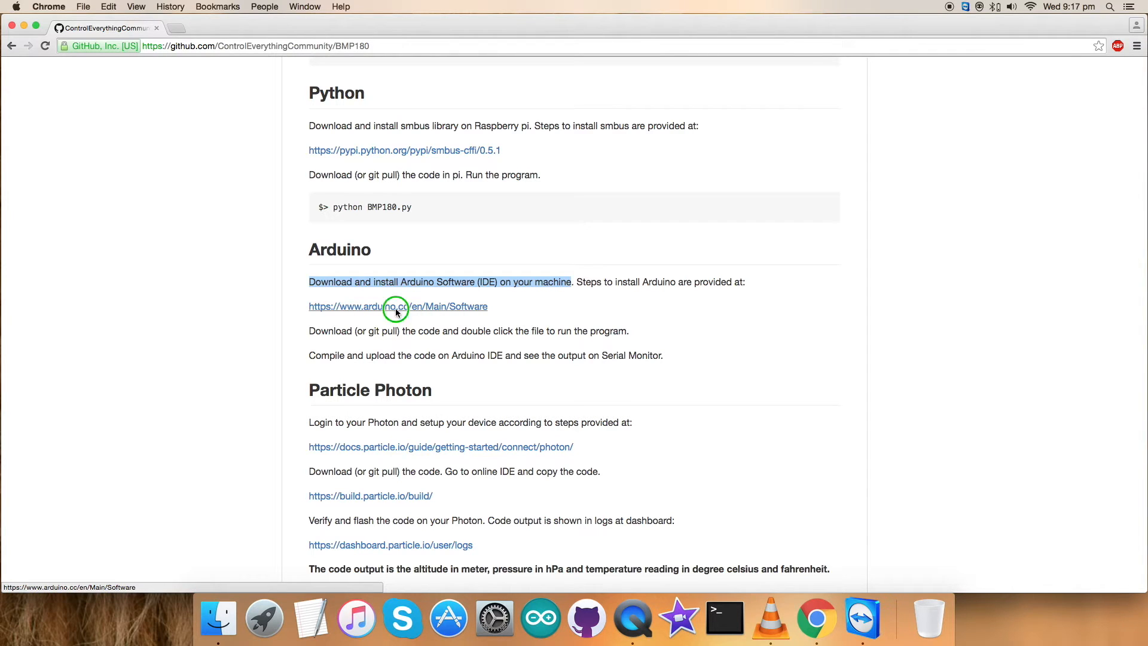
Step: Open the arduino.cc software download link in a new tab and go to the Arduino home page
right_click(397, 306)
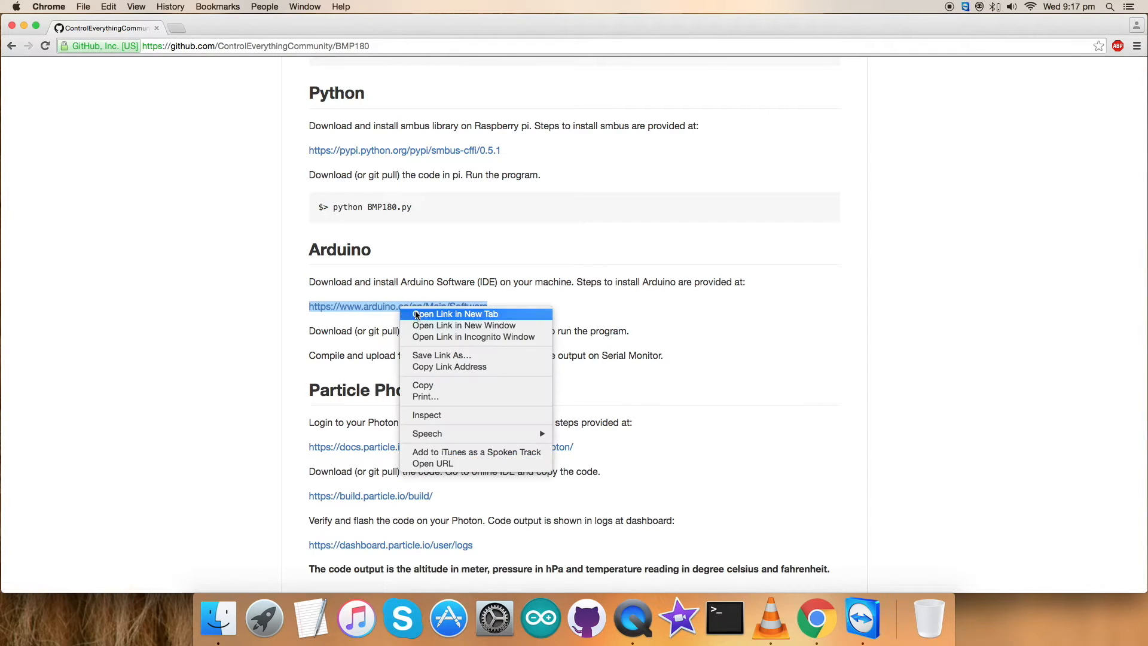
left_click(454, 313)
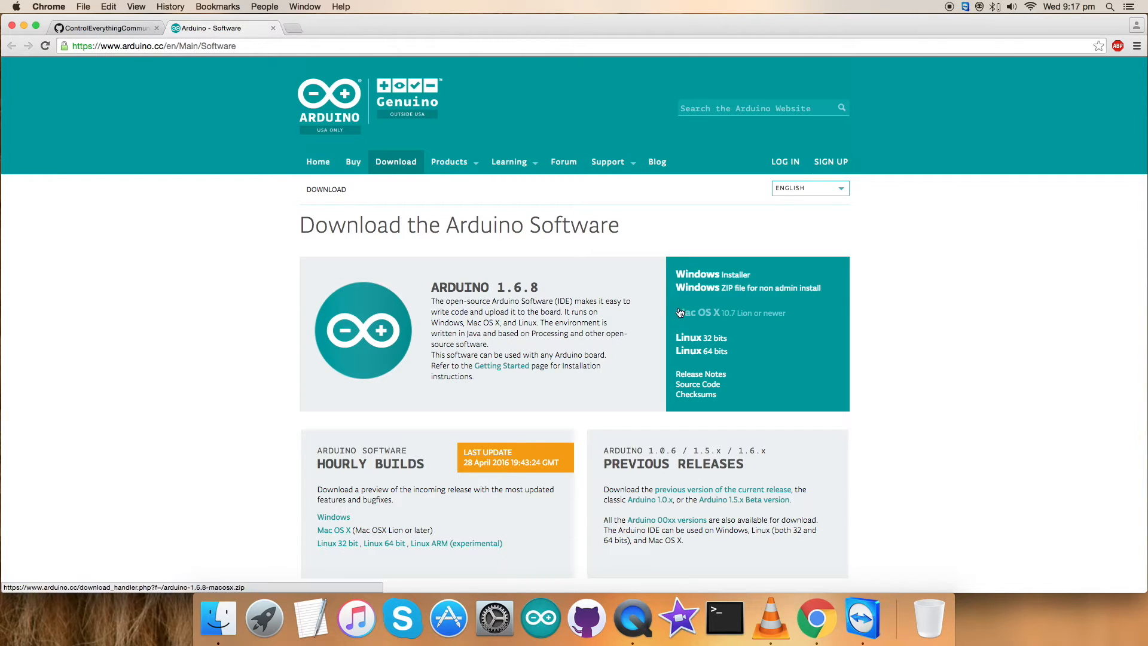
mouse_move(609, 336)
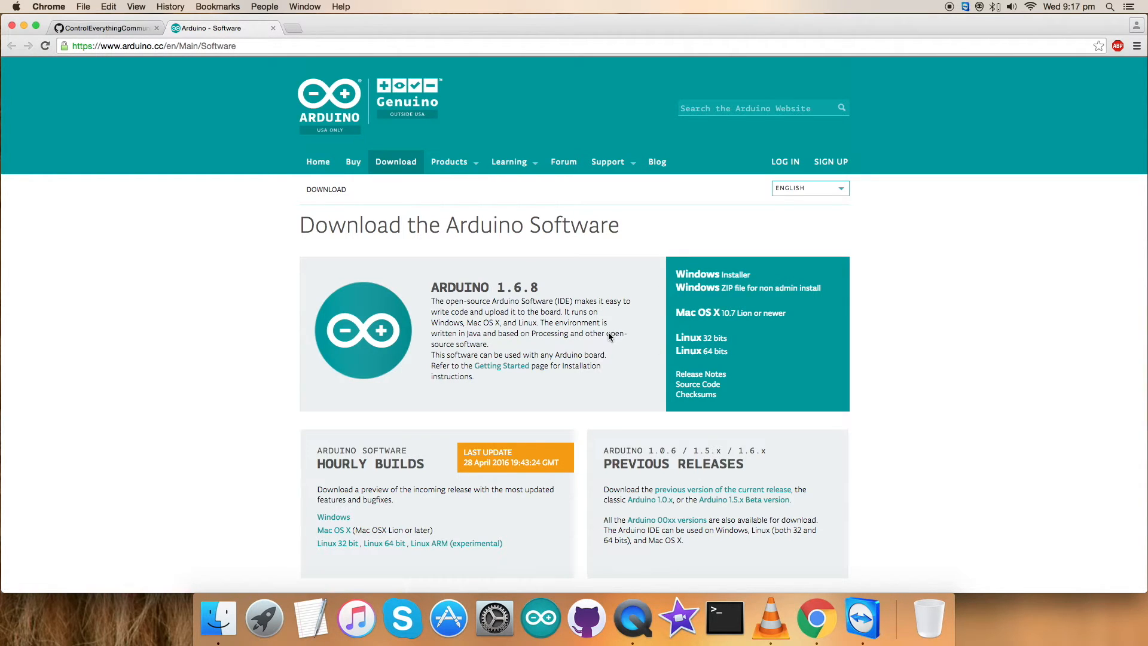
scroll("down", 3)
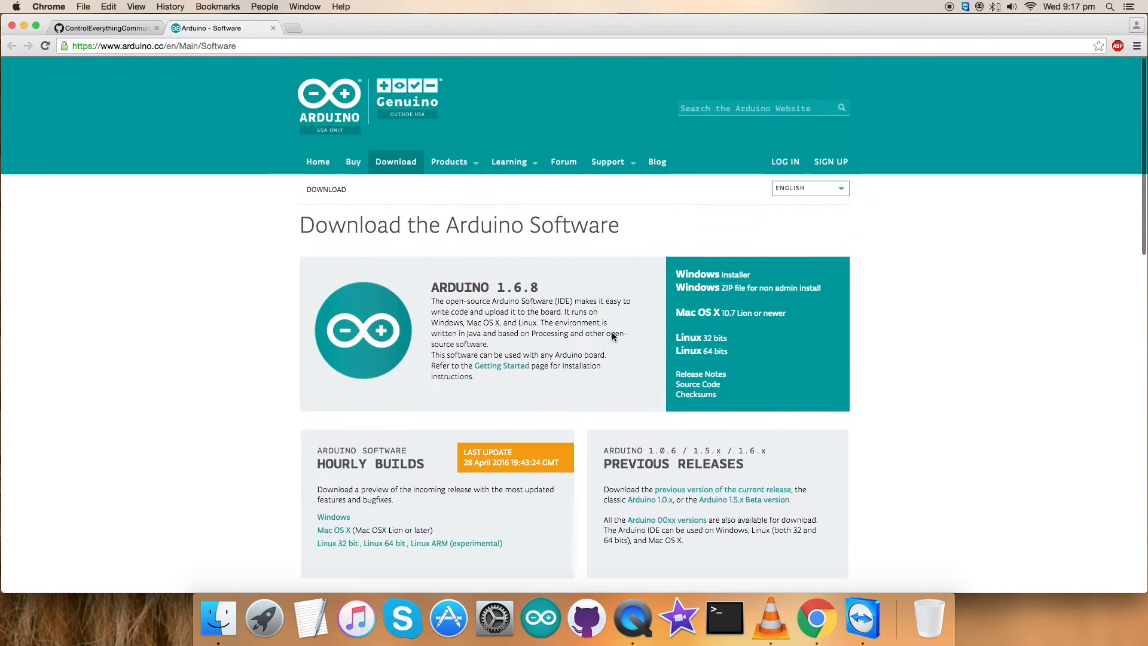
mouse_move(316, 101)
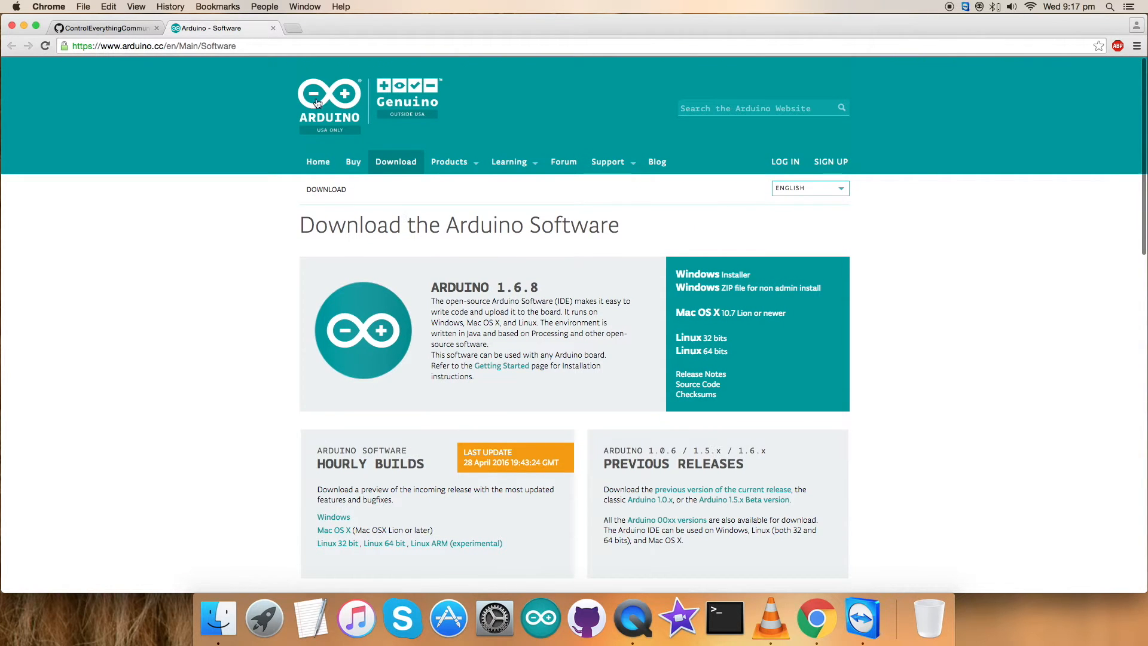
left_click(273, 28)
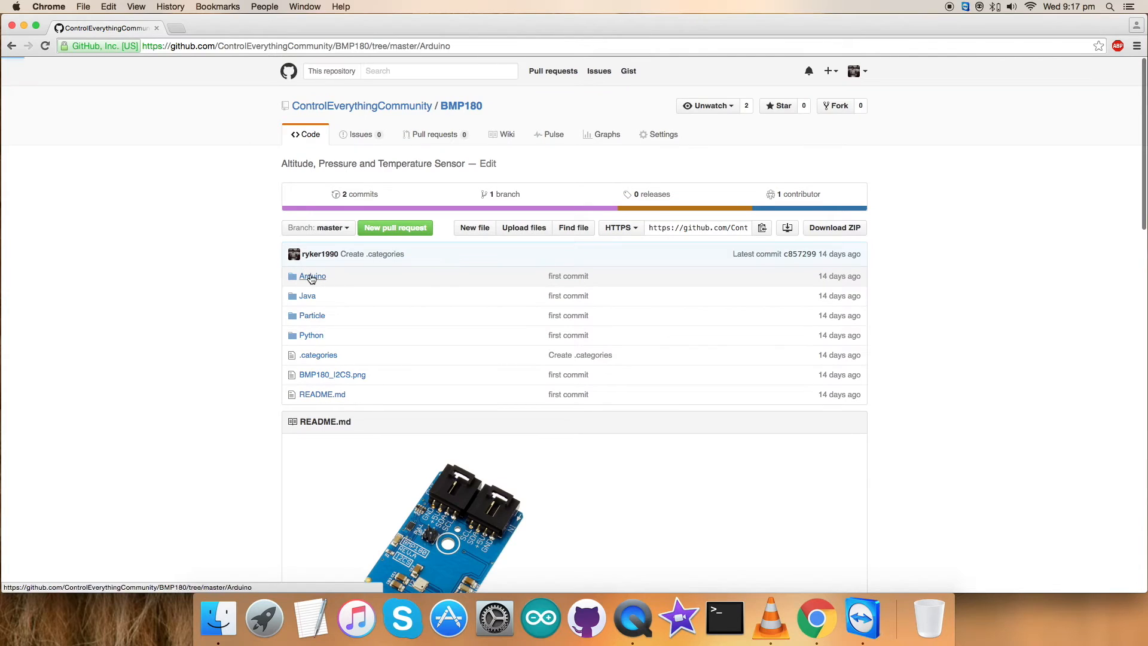
Step: Open BMP180.ino from the repository's Arduino folder and highlight the Wire library include line
left_click(312, 276)
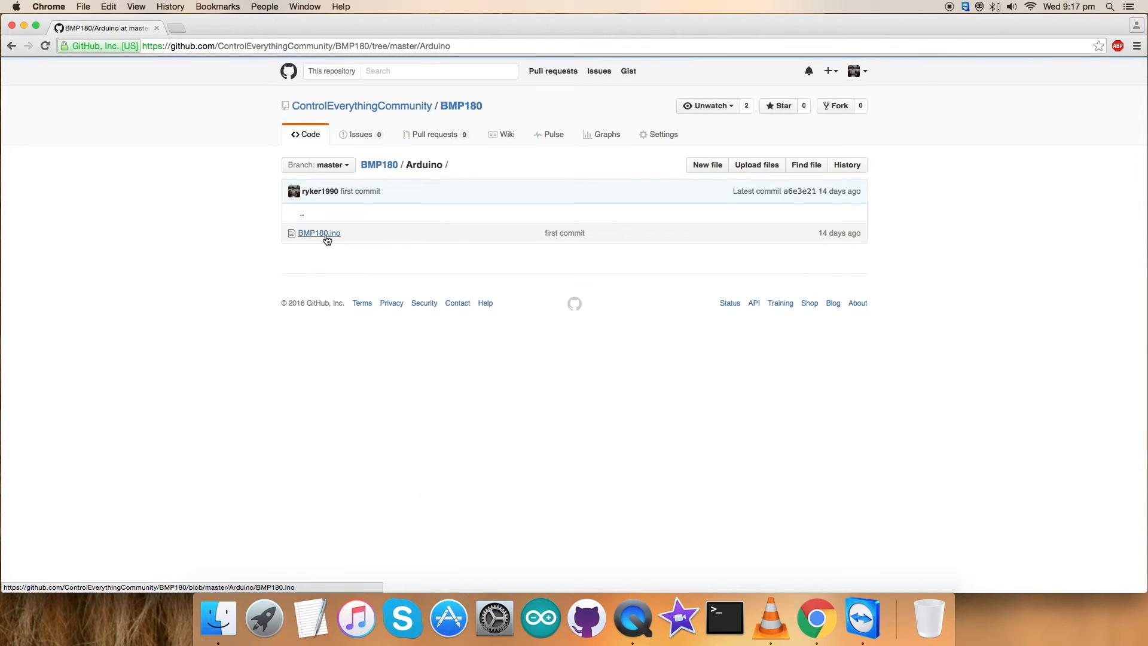
left_click(318, 233)
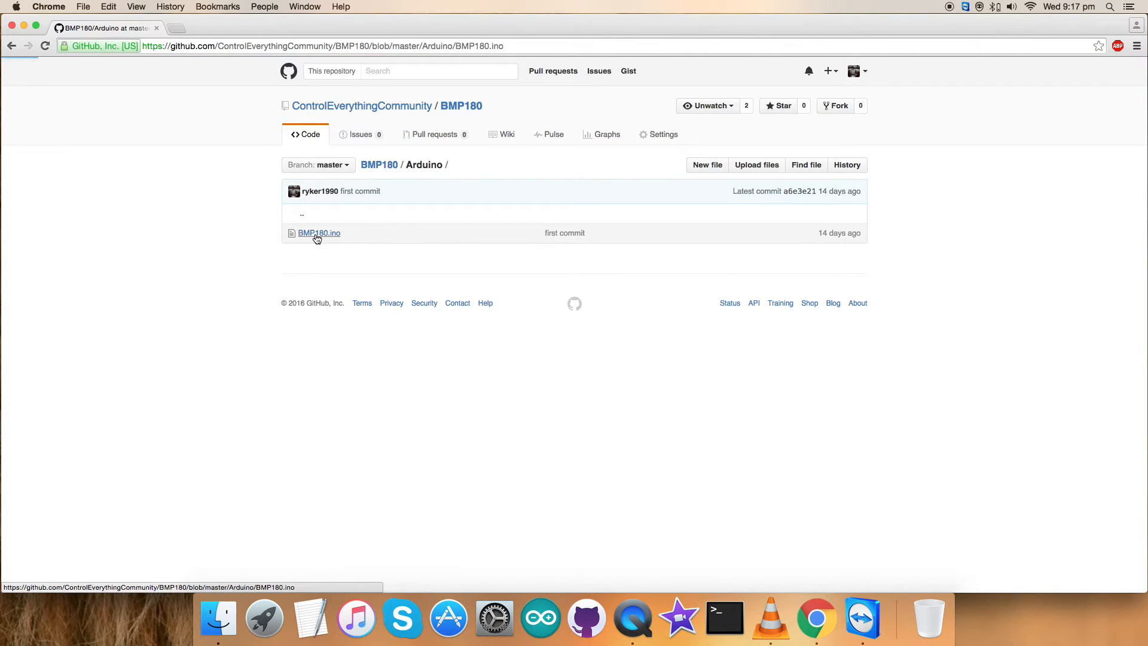
left_click(318, 233)
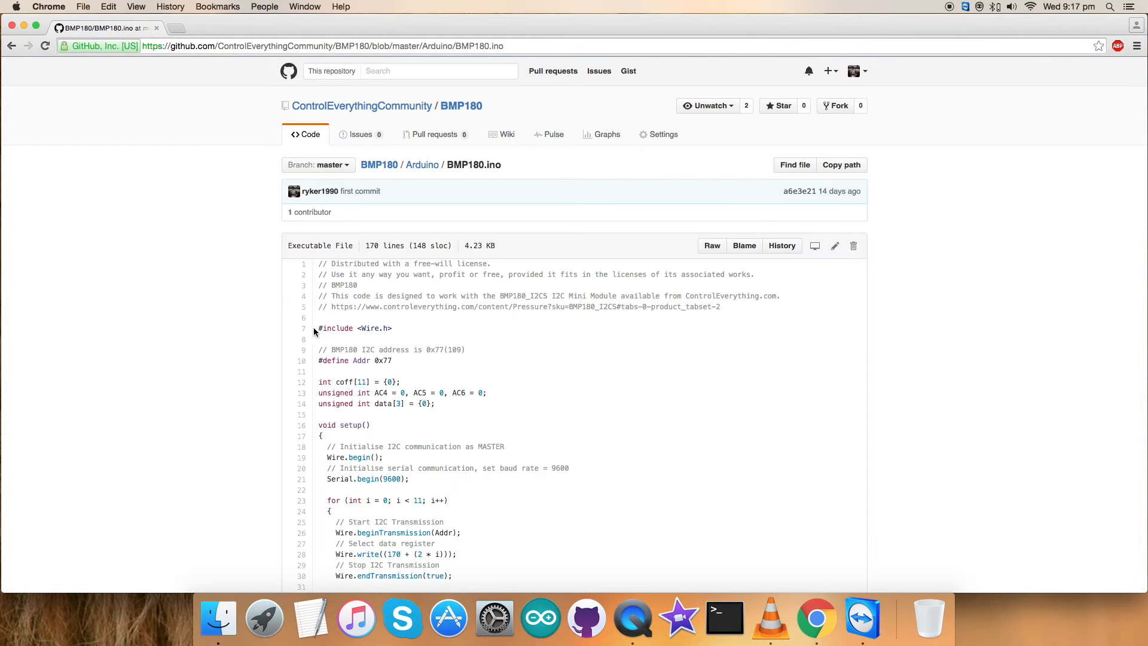
left_click(318, 328)
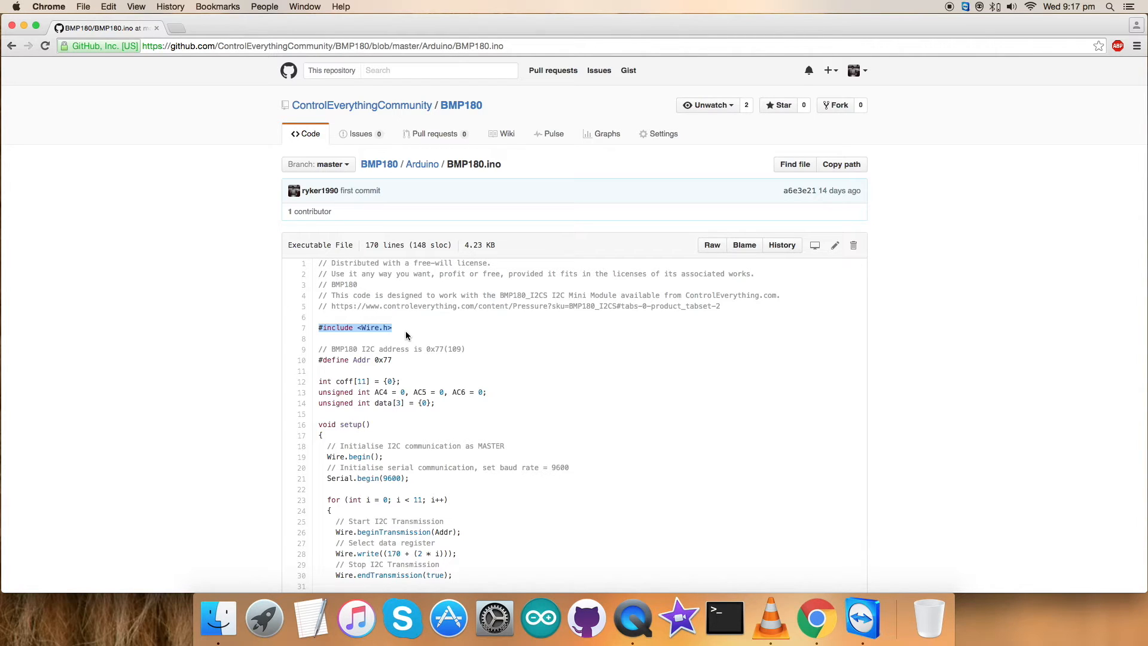
mouse_move(318, 360)
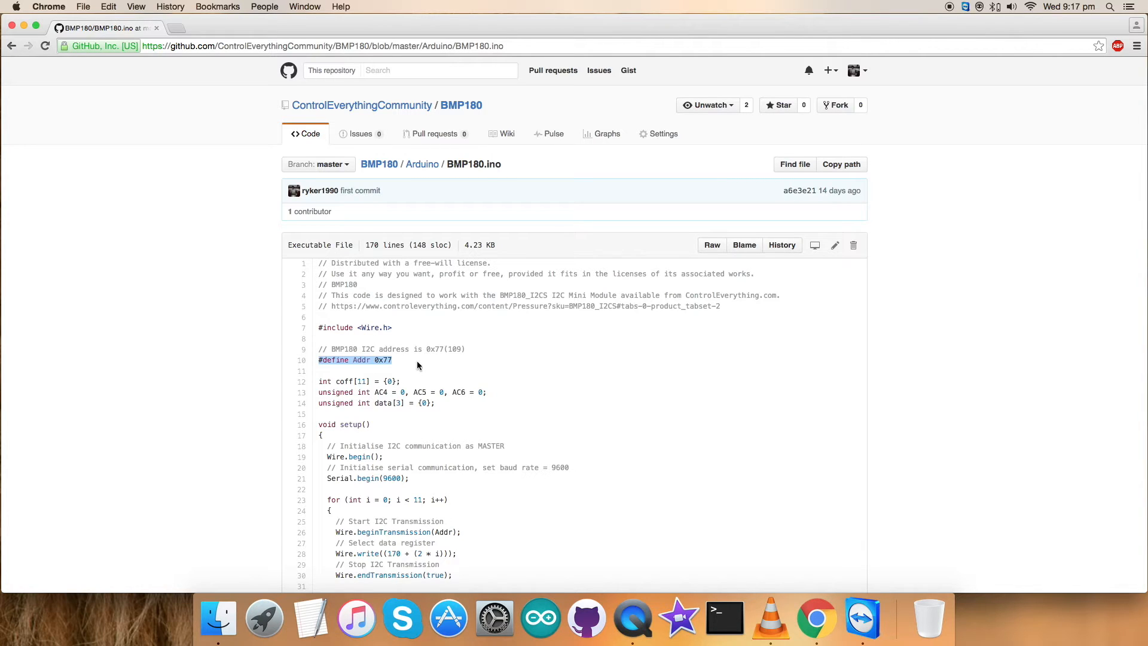
Step: Scroll through the sketch's setup and register configuration code while explaining it
scroll("down", 3)
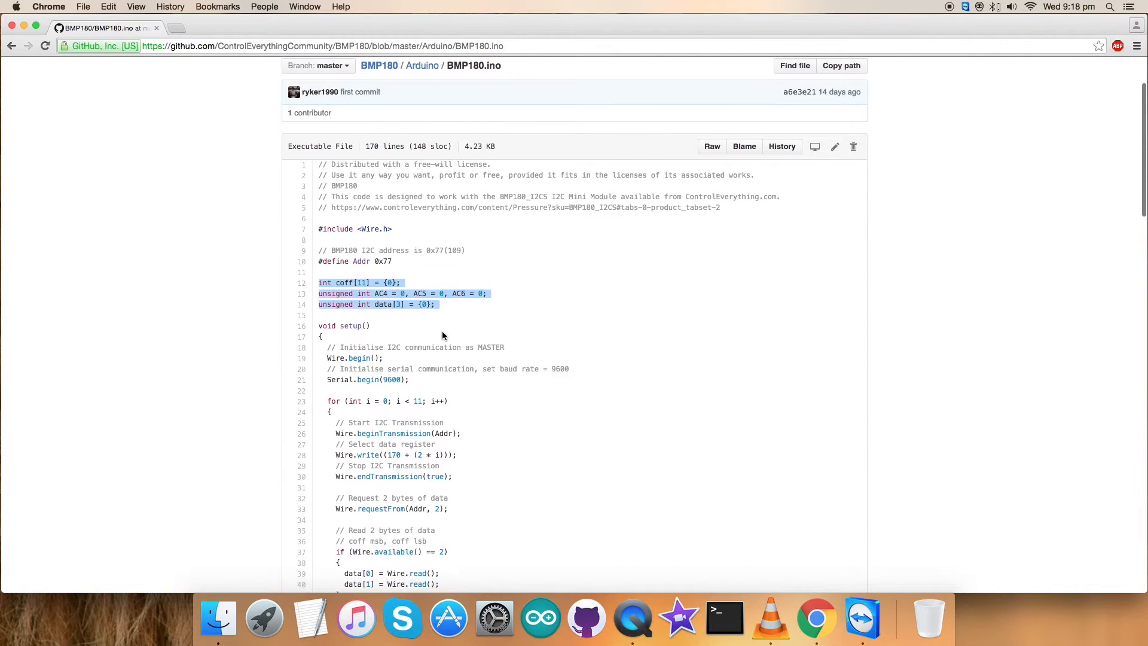
scroll("down", 3)
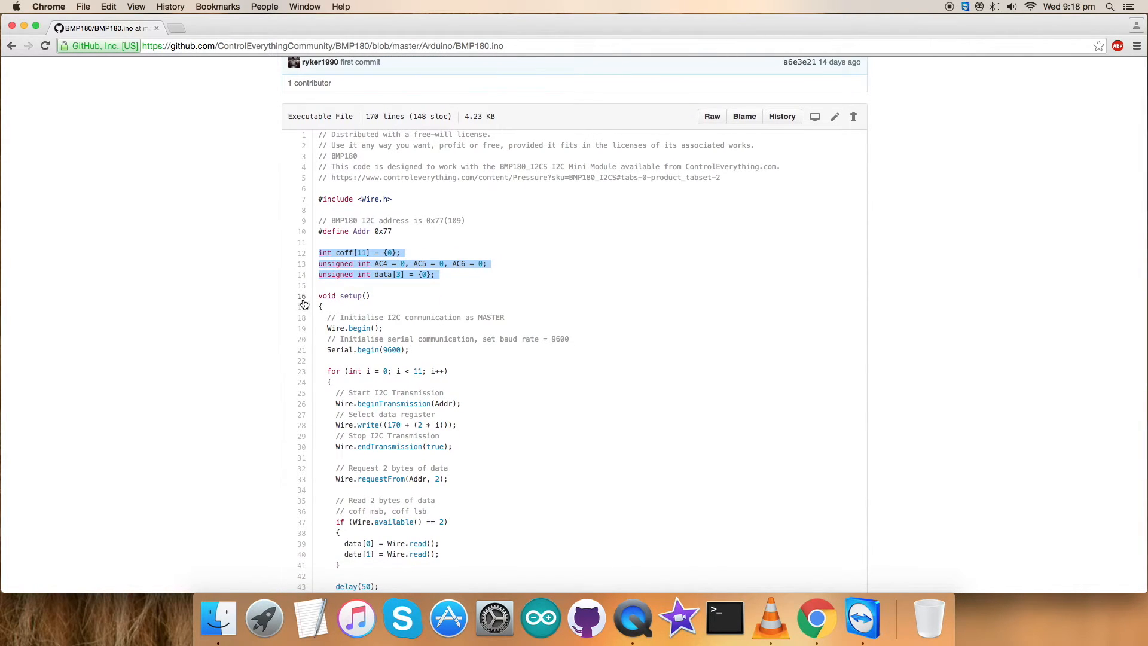
scroll("down", 3)
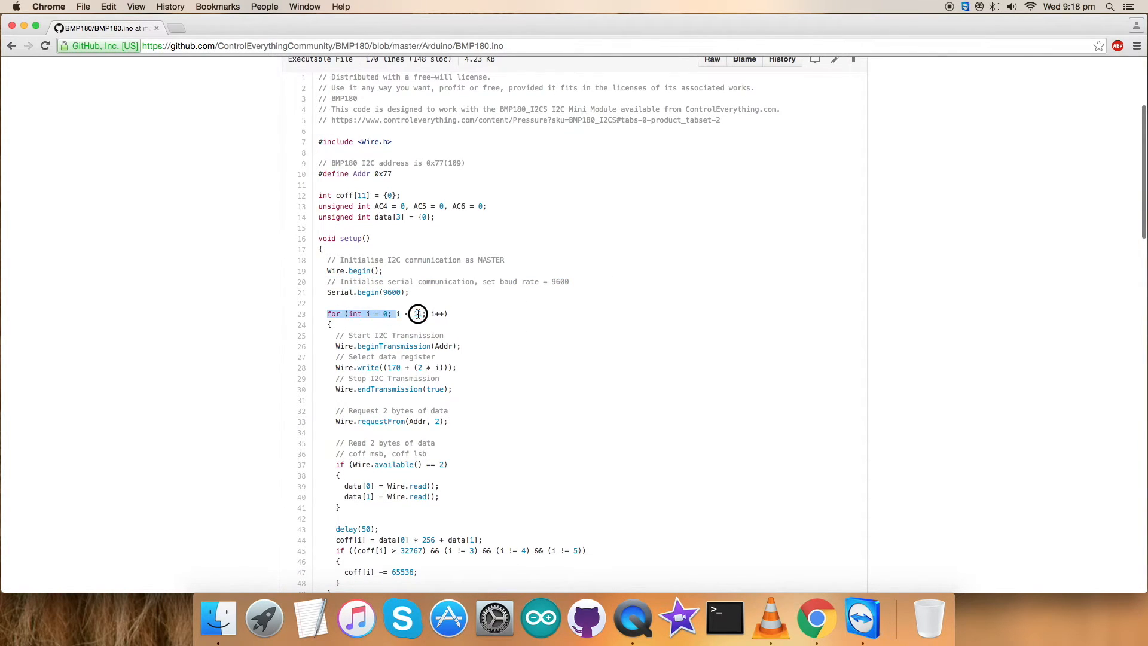
scroll("down", 3)
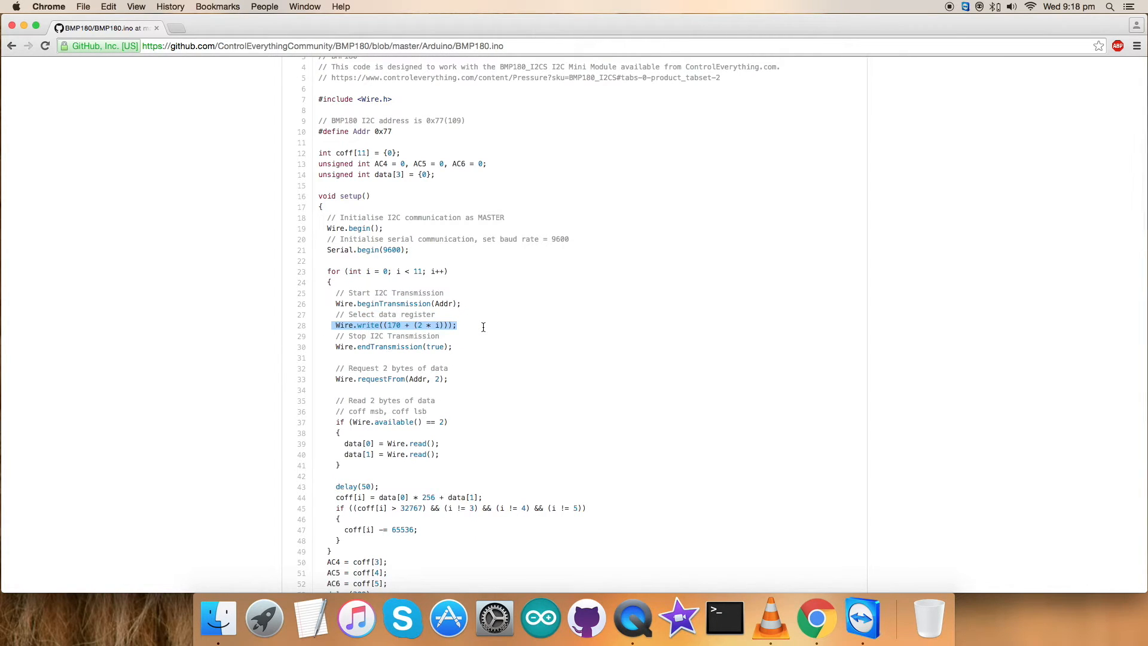
scroll("down", 3)
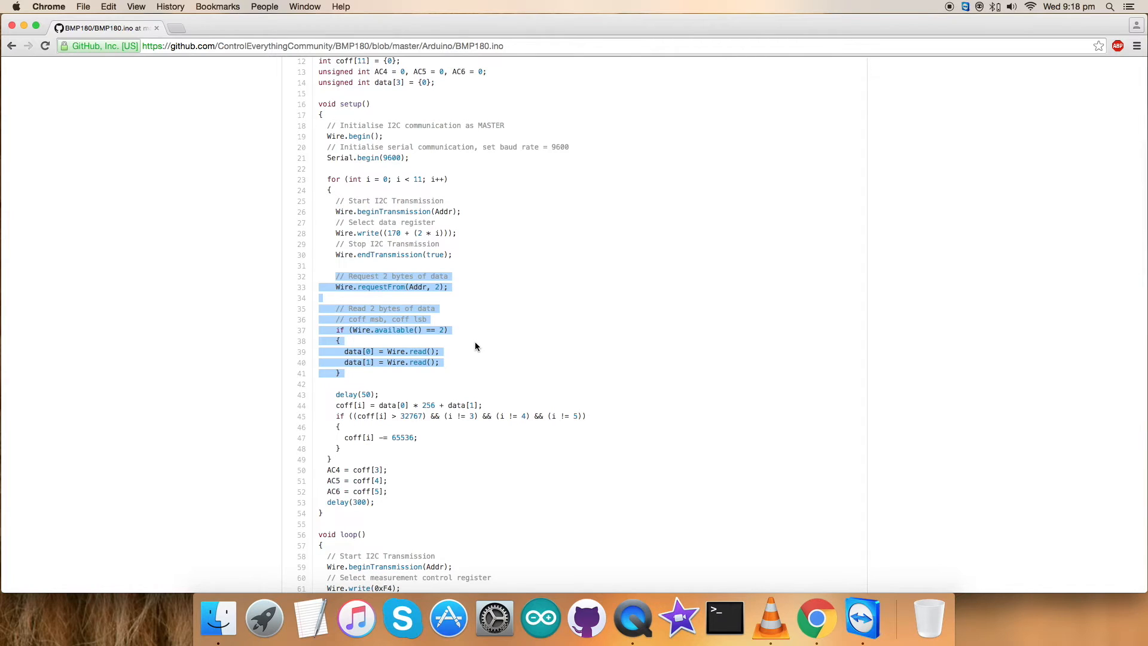
mouse_move(421, 276)
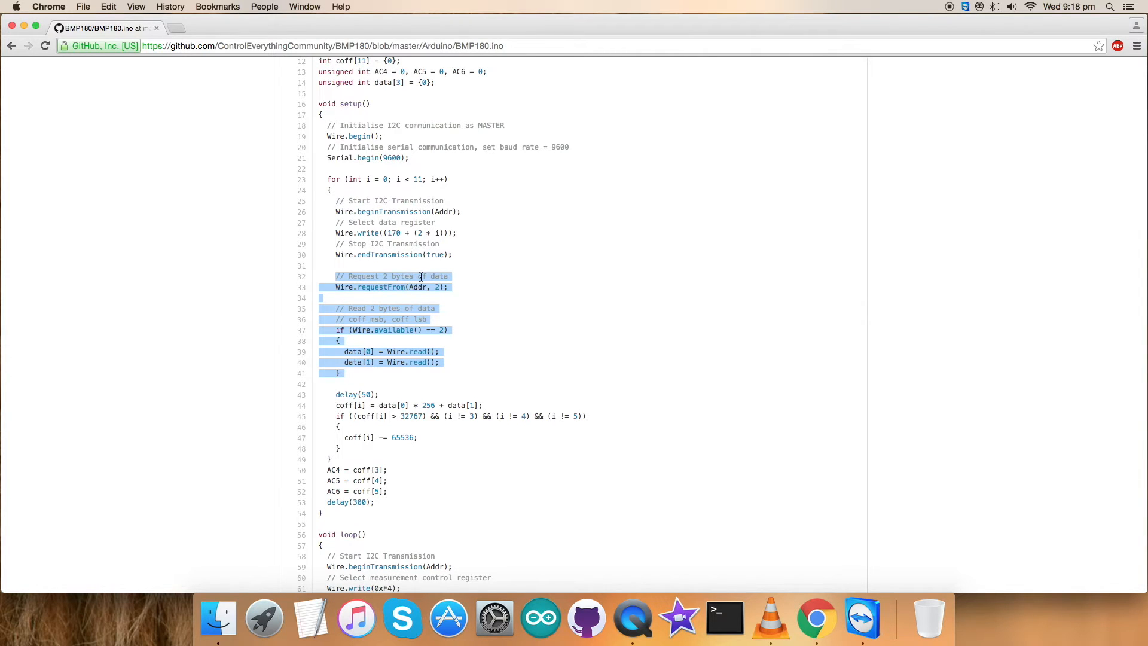
scroll("down", 3)
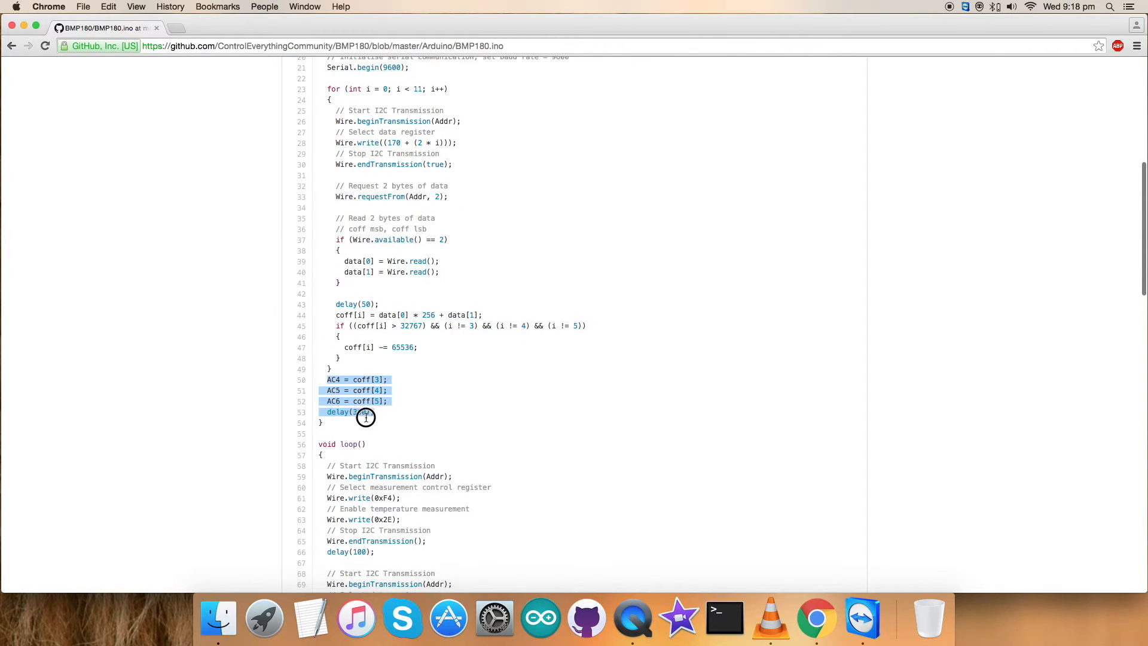
scroll("down", 3)
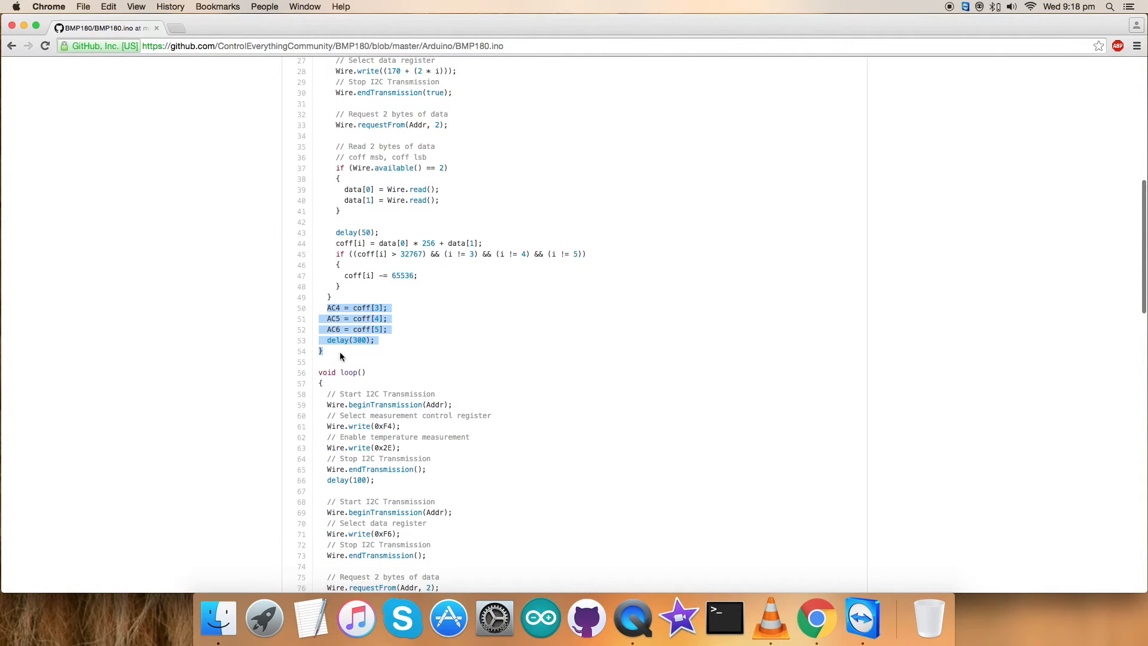
scroll("down", 3)
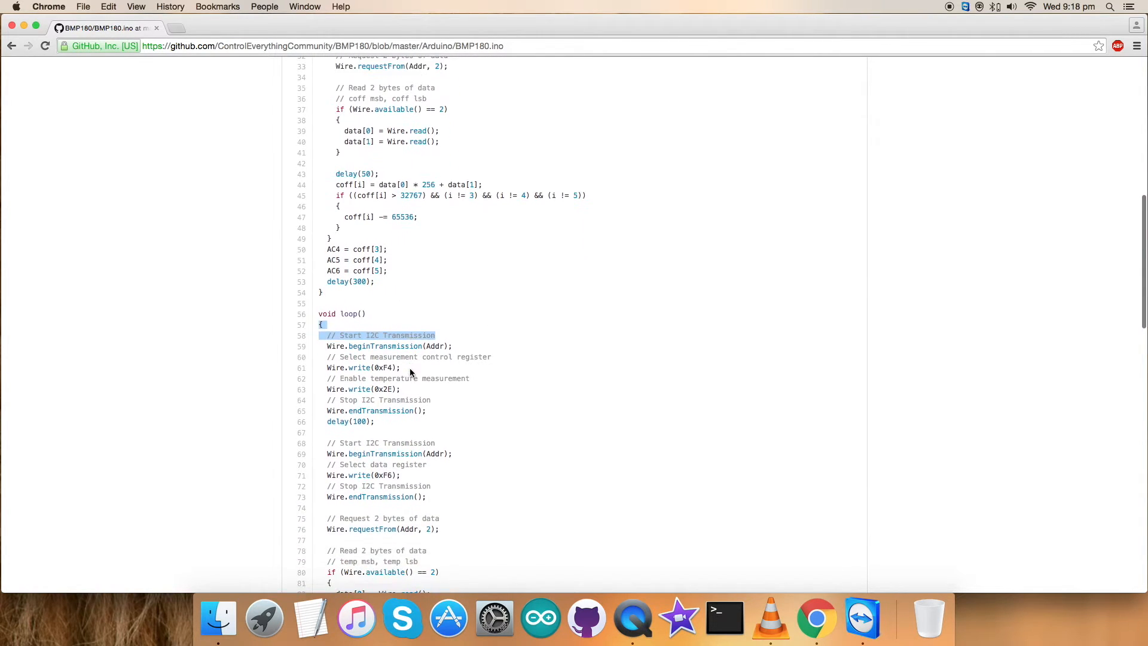
scroll("down", 3)
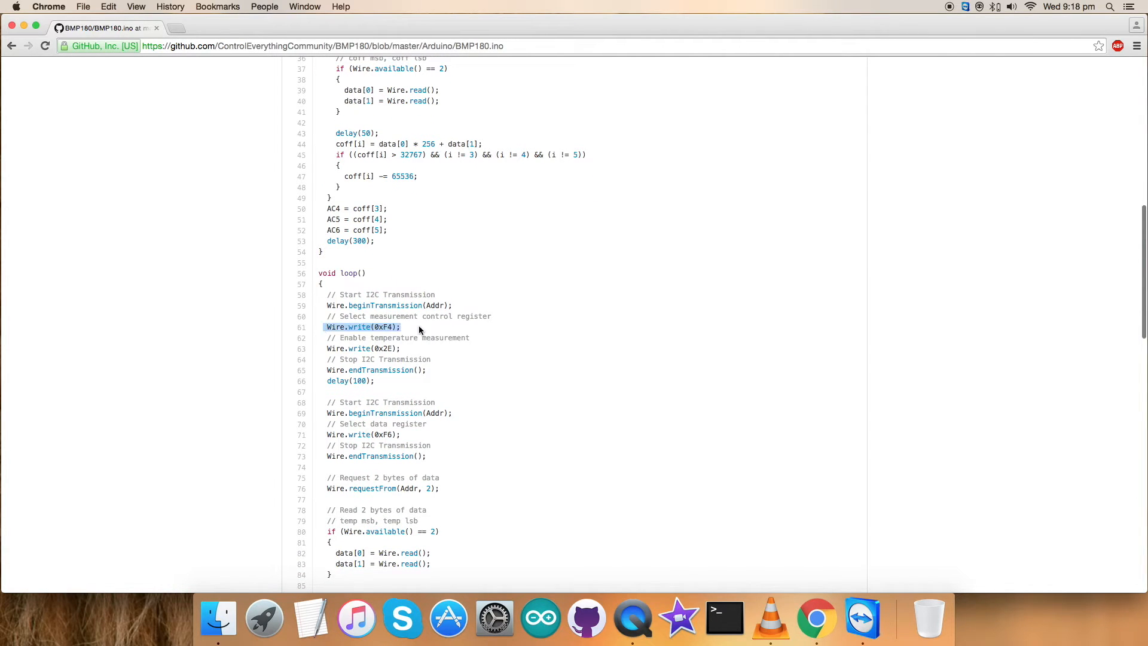
mouse_move(408, 334)
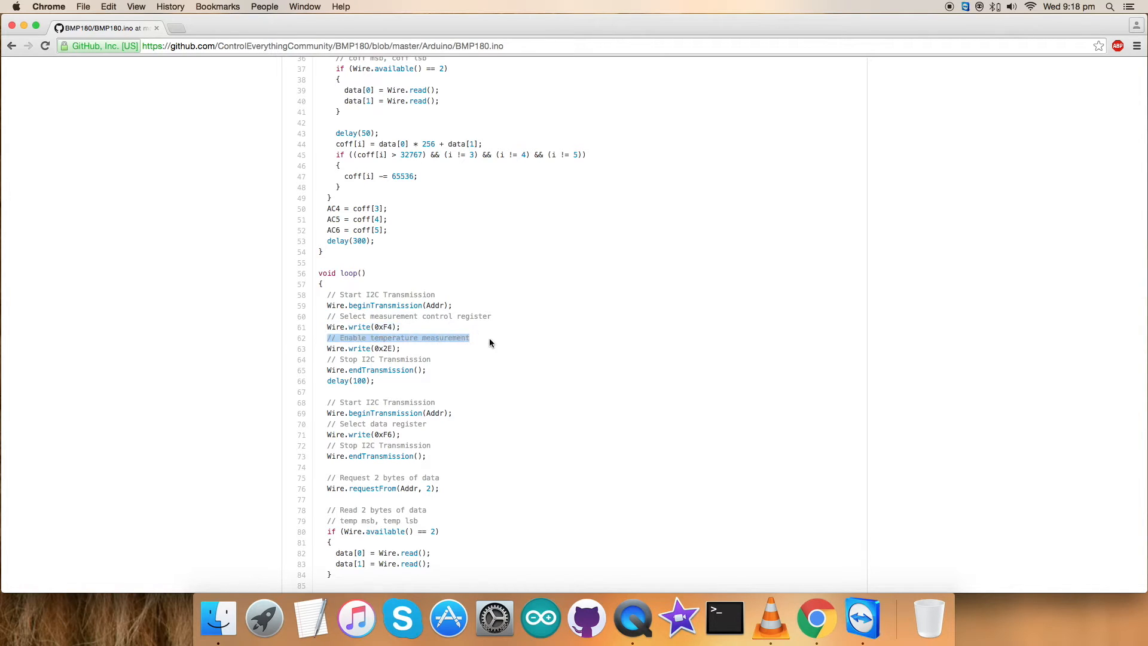
mouse_move(463, 353)
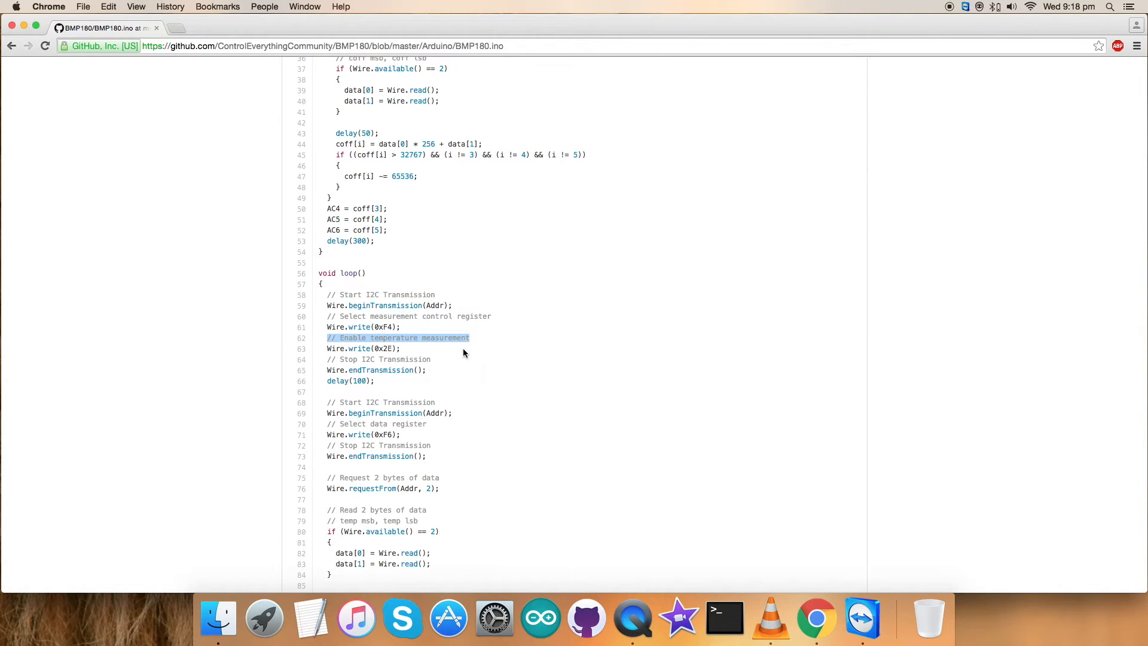
mouse_move(331, 351)
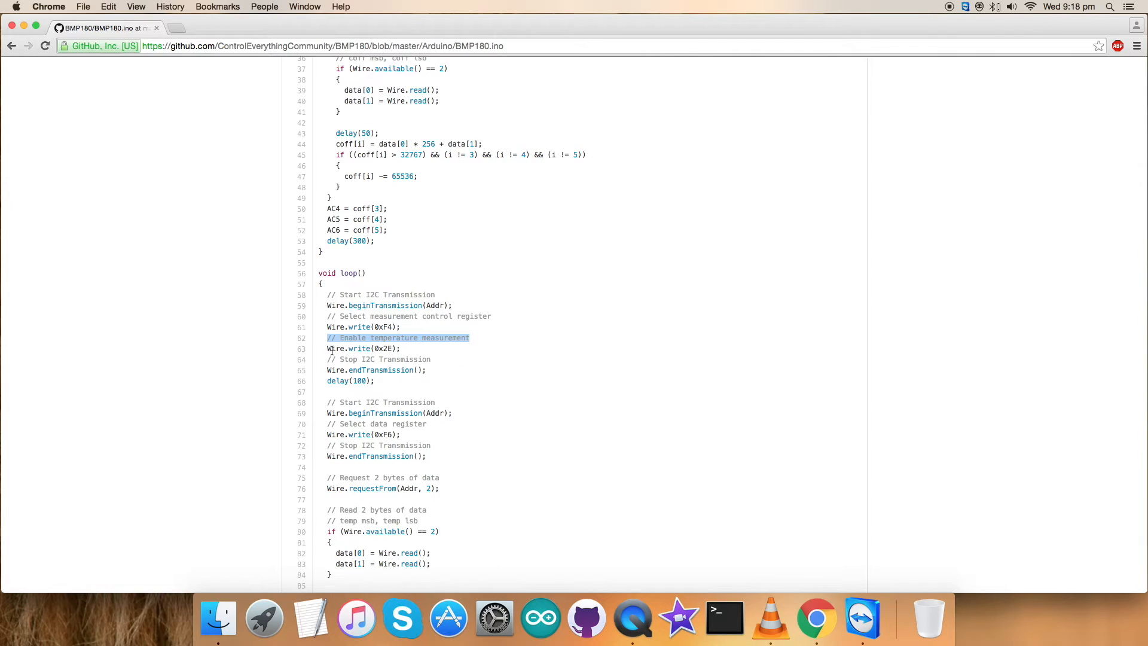
Step: Reach the loop's temperature reading code and highlight the temperature data conversion lines
scroll("down", 3)
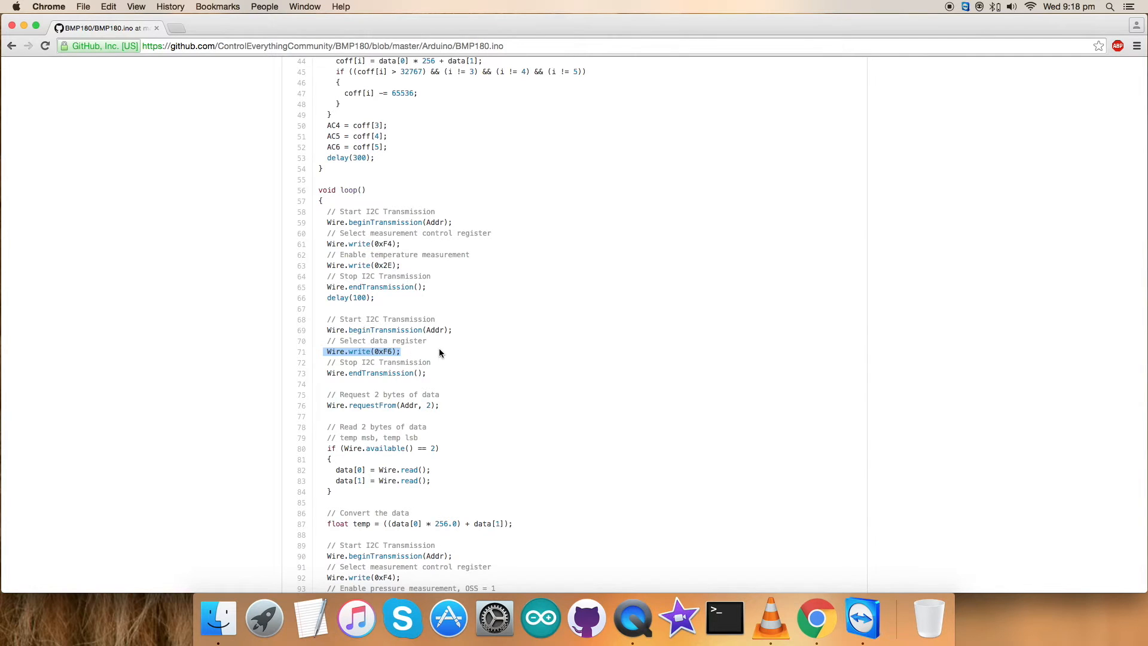
scroll("down", 3)
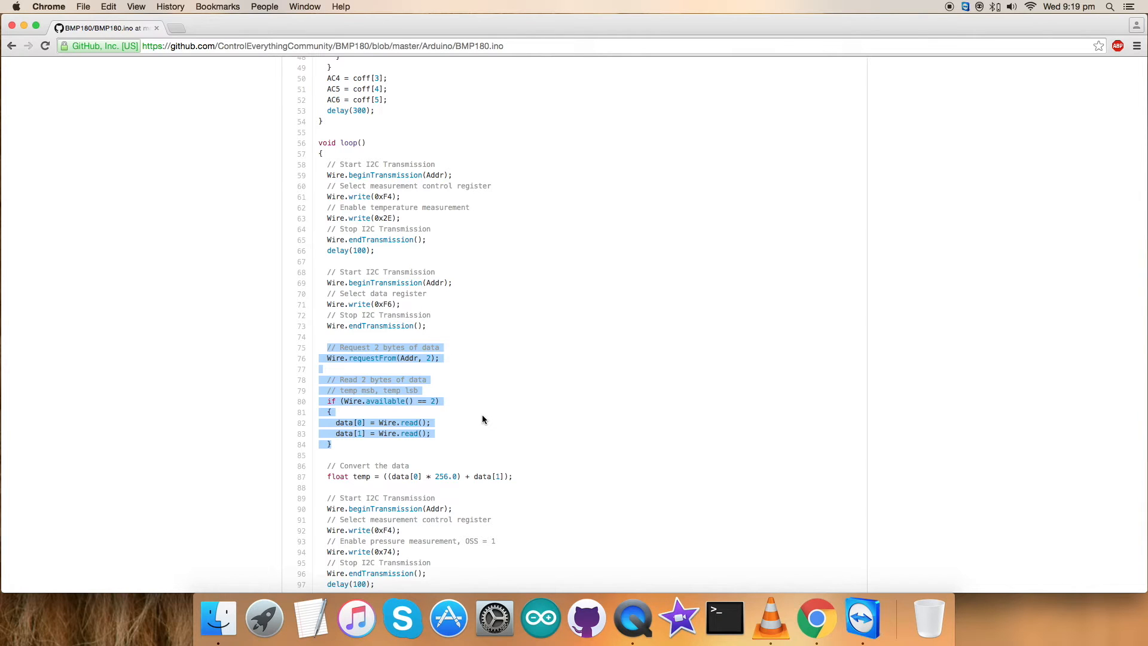
left_click(484, 477)
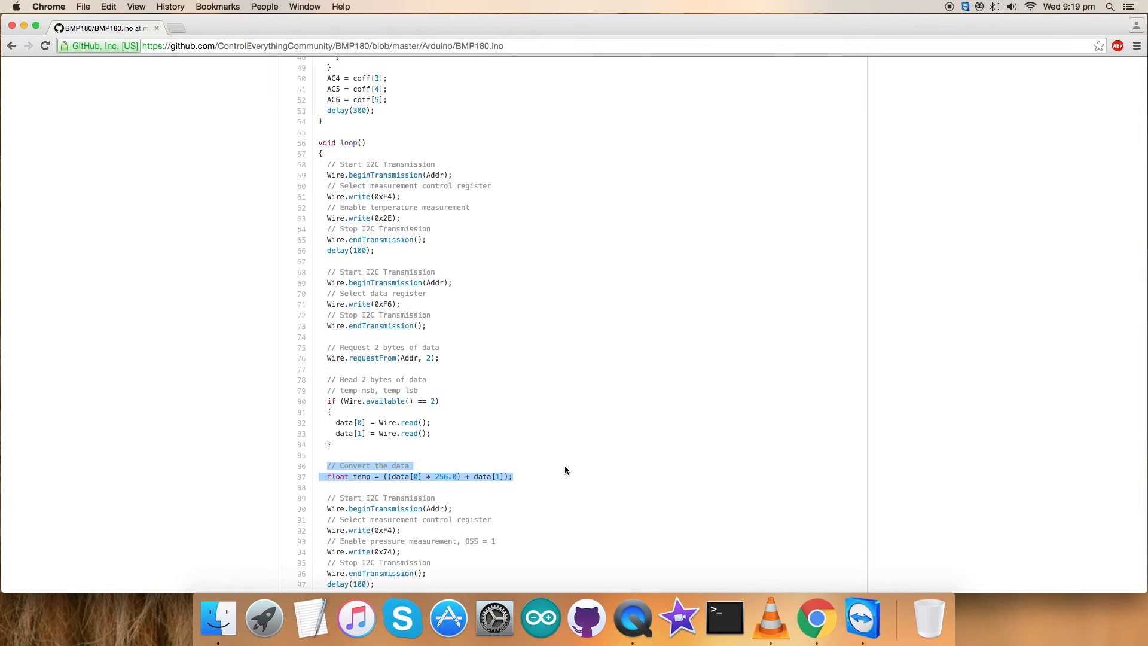
scroll("down", 3)
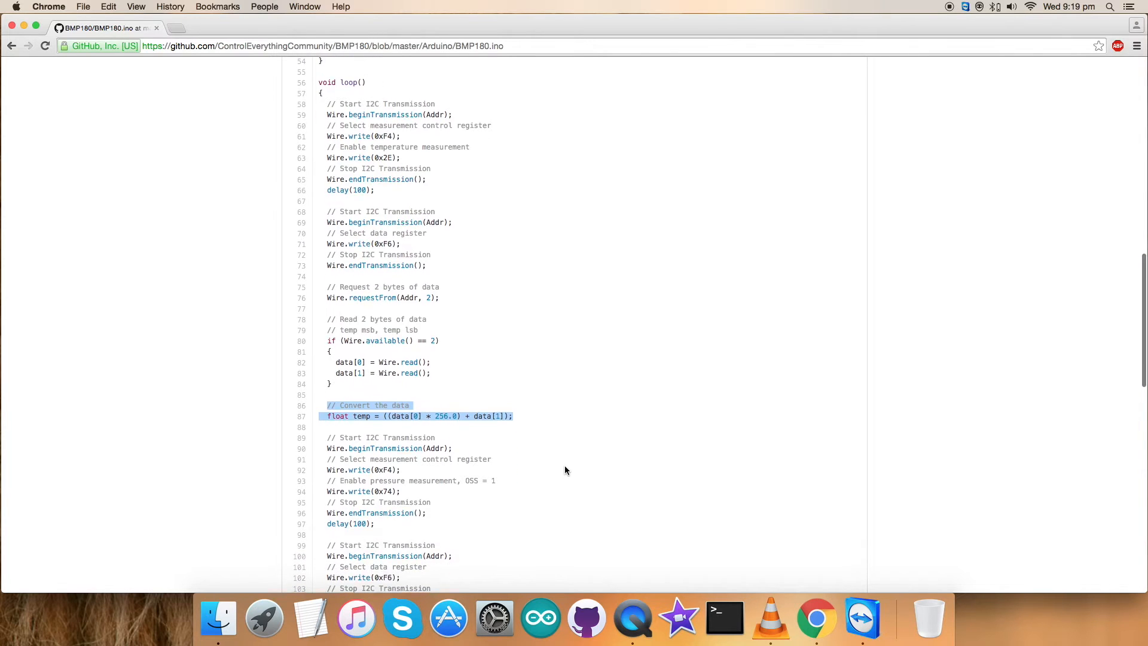
scroll("down", 3)
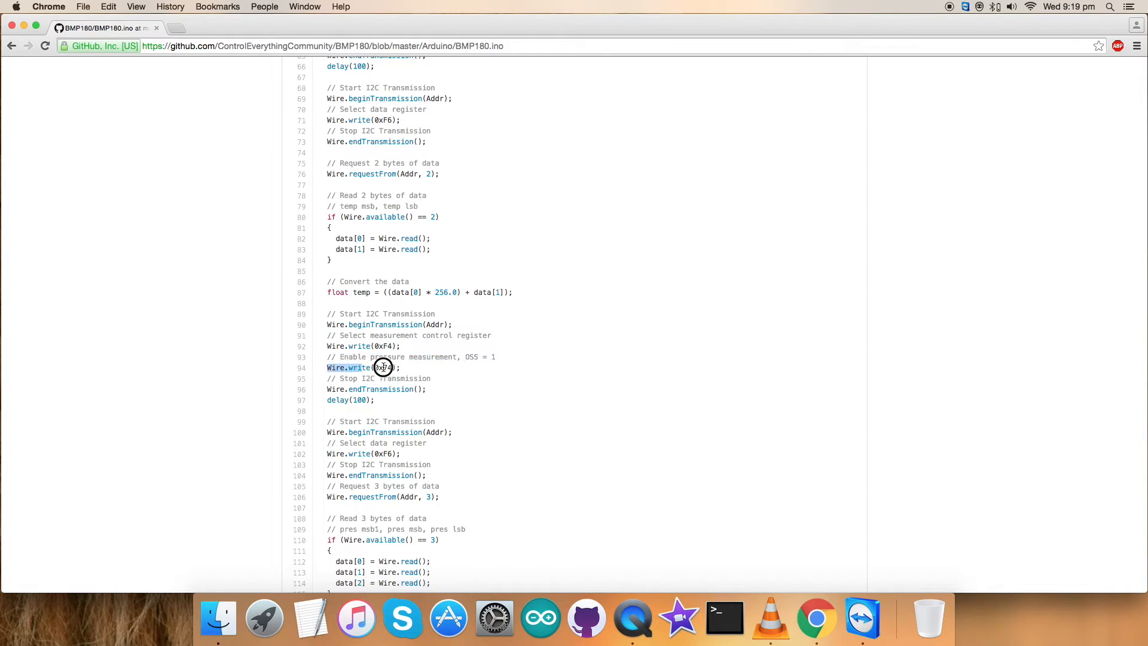
scroll("down", 3)
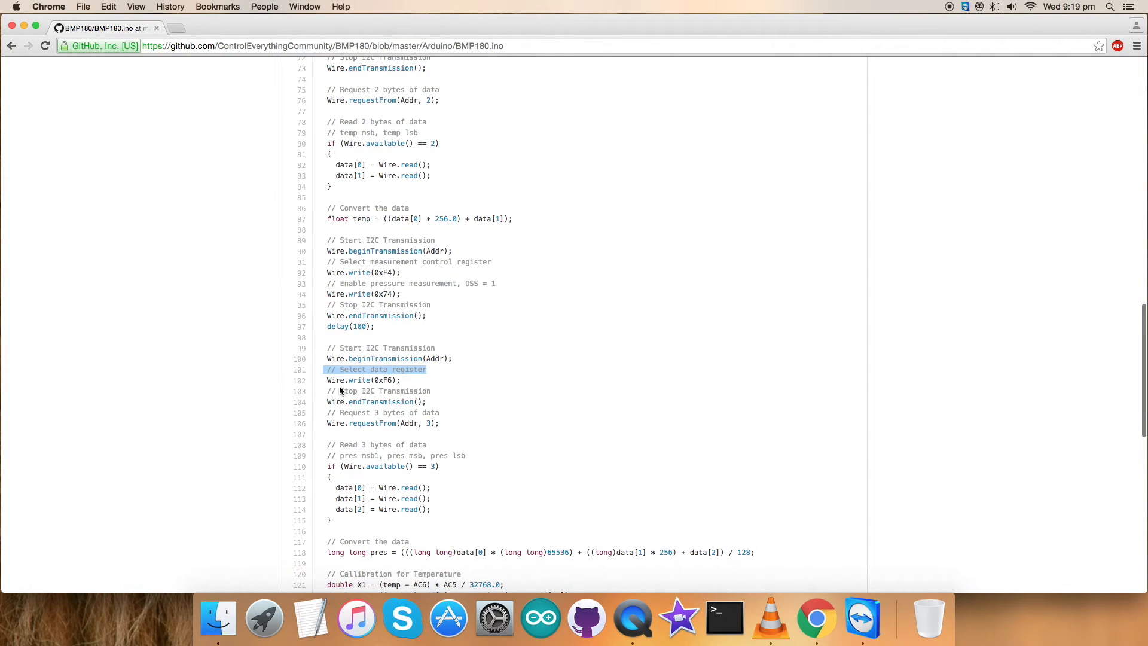
scroll("down", 3)
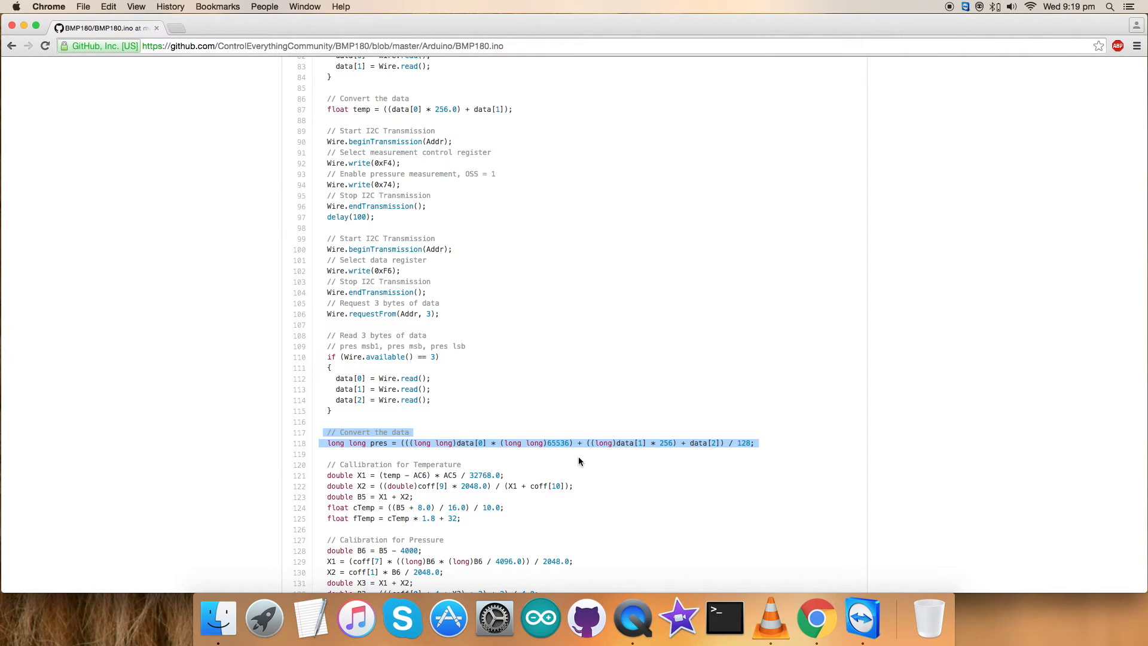
scroll("down", 3)
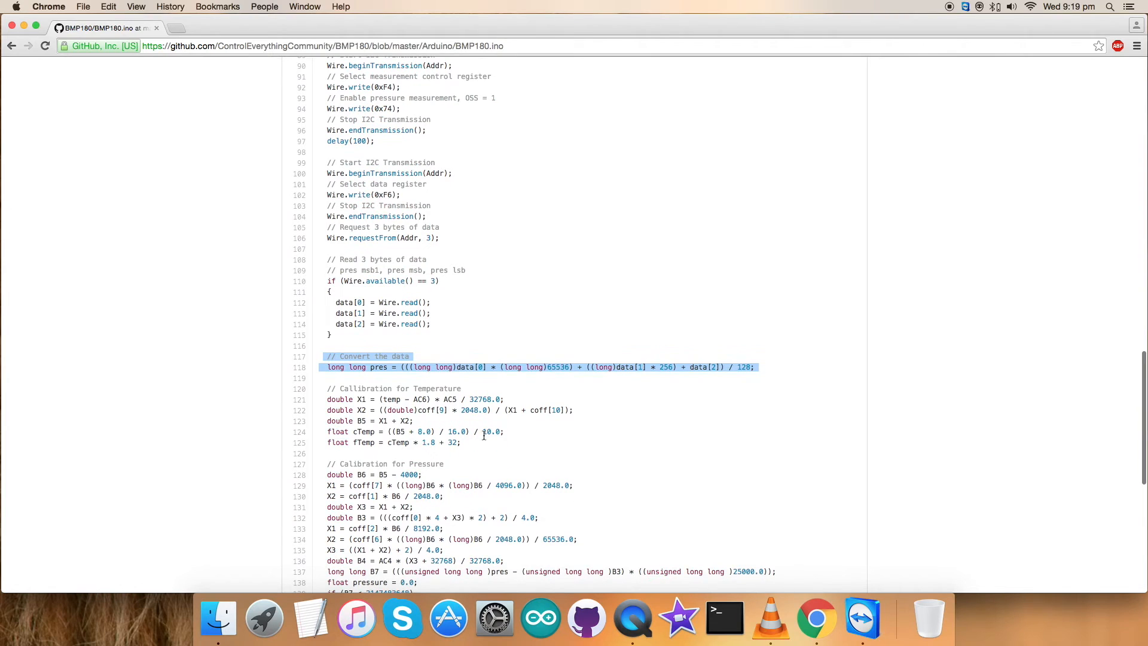
scroll("down", 3)
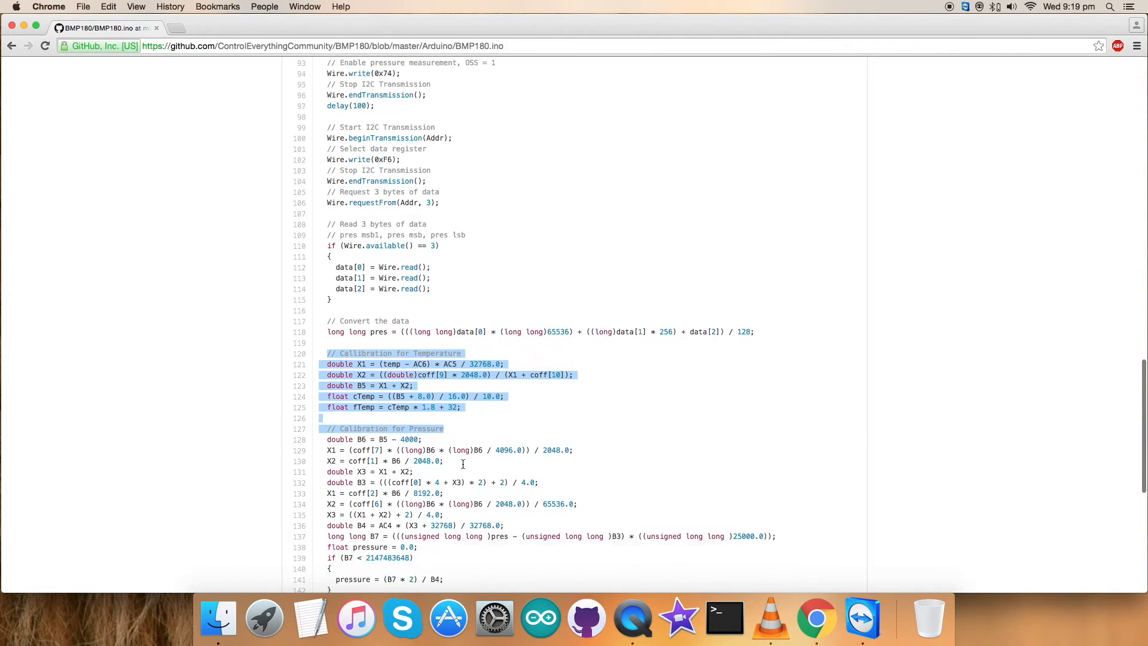
scroll("down", 3)
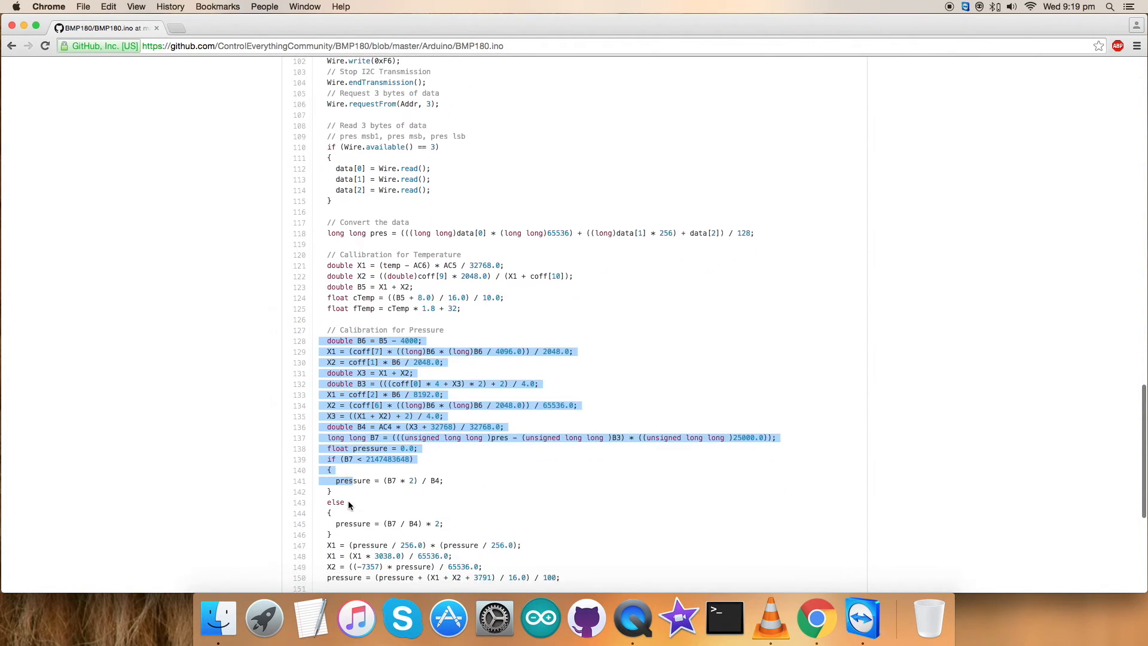
scroll("down", 3)
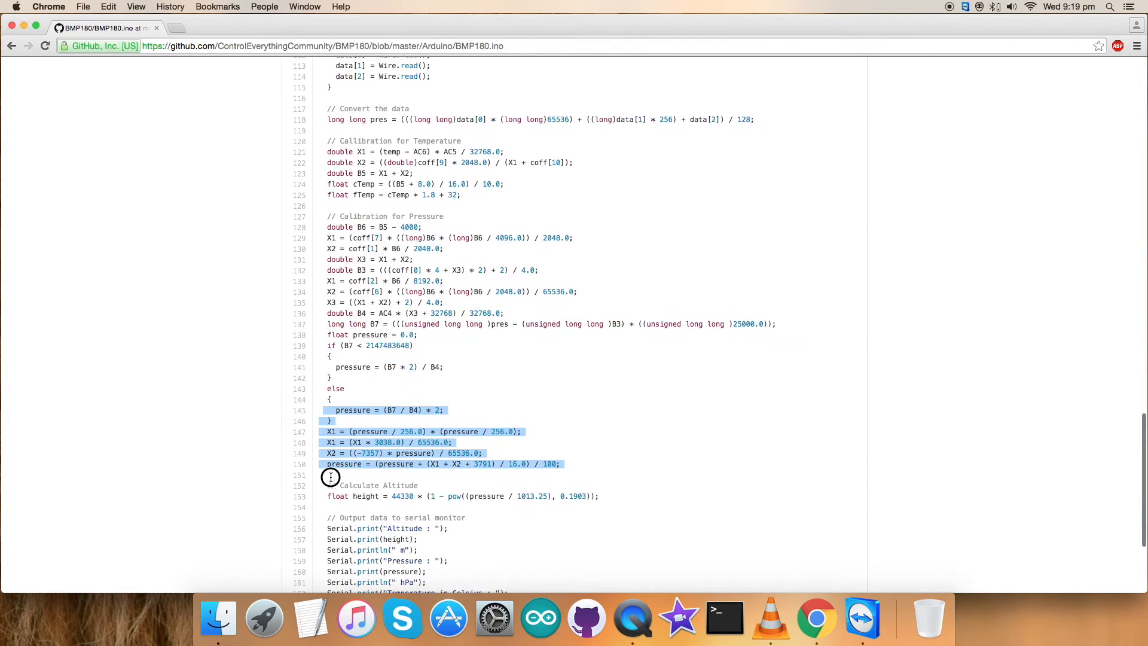
left_click(330, 477)
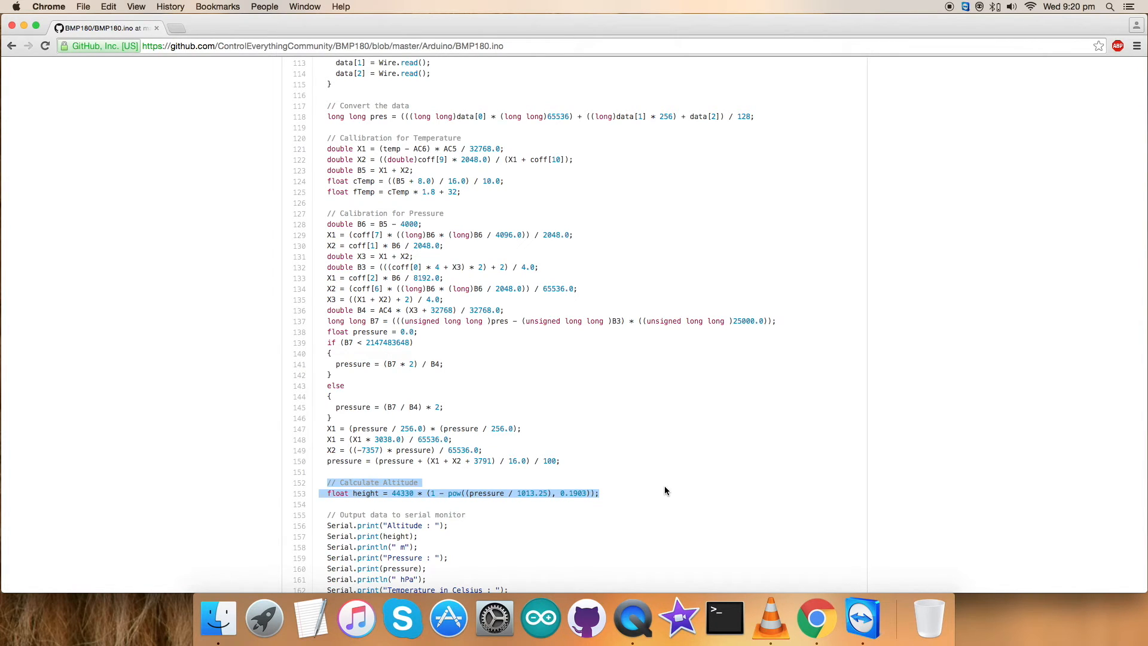
mouse_move(469, 347)
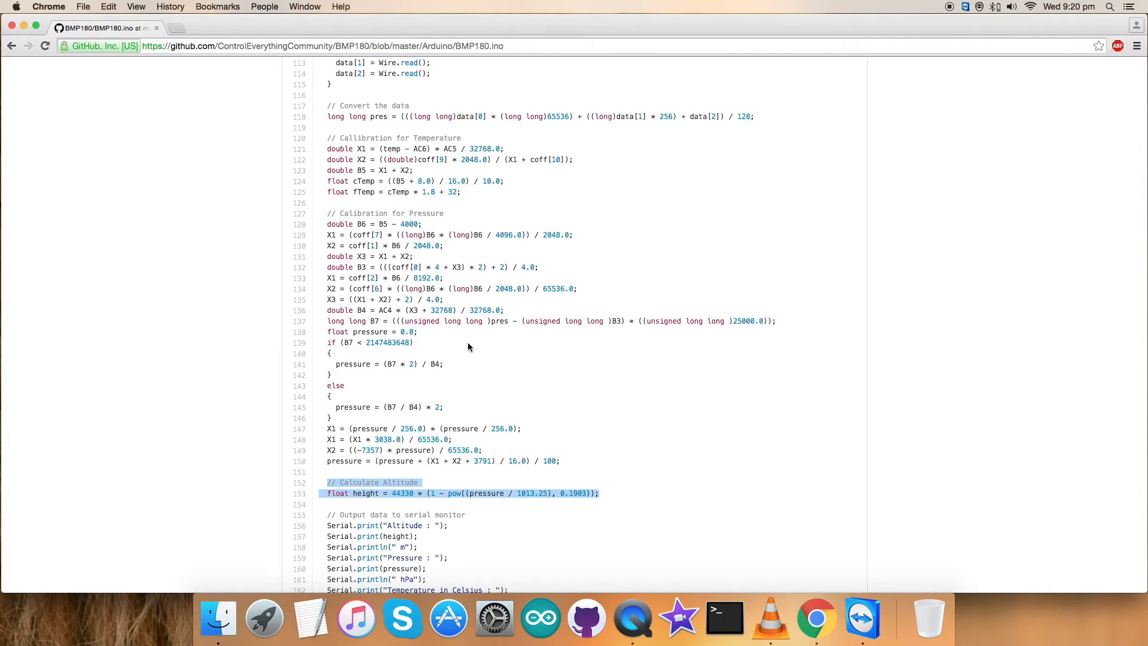
scroll("down", 3)
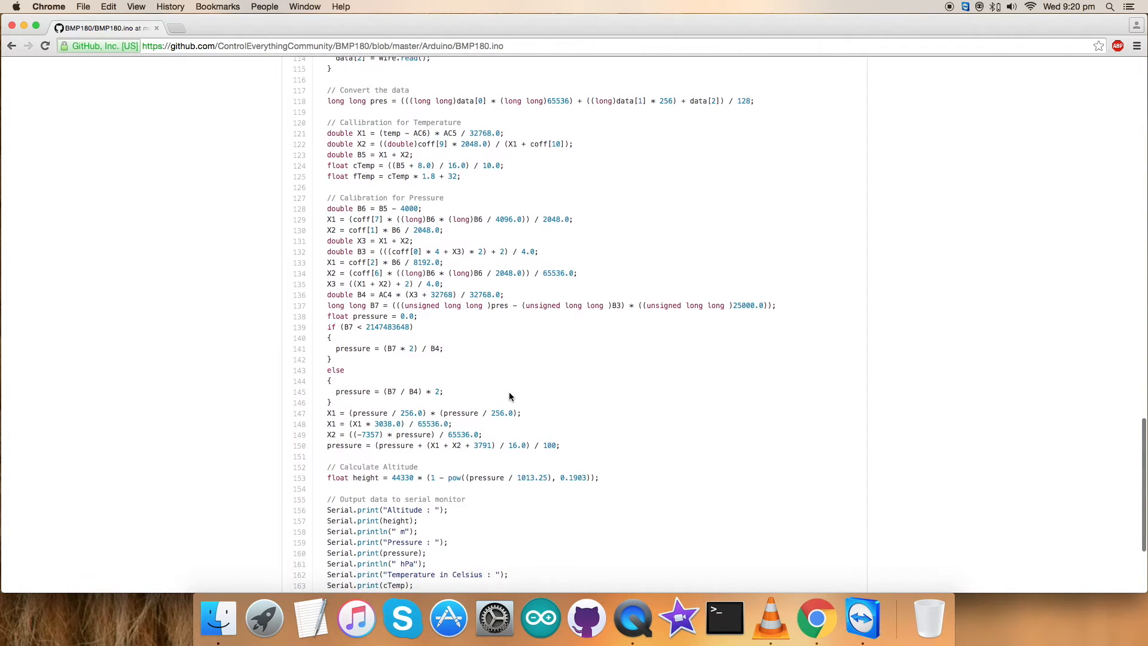
scroll("down", 3)
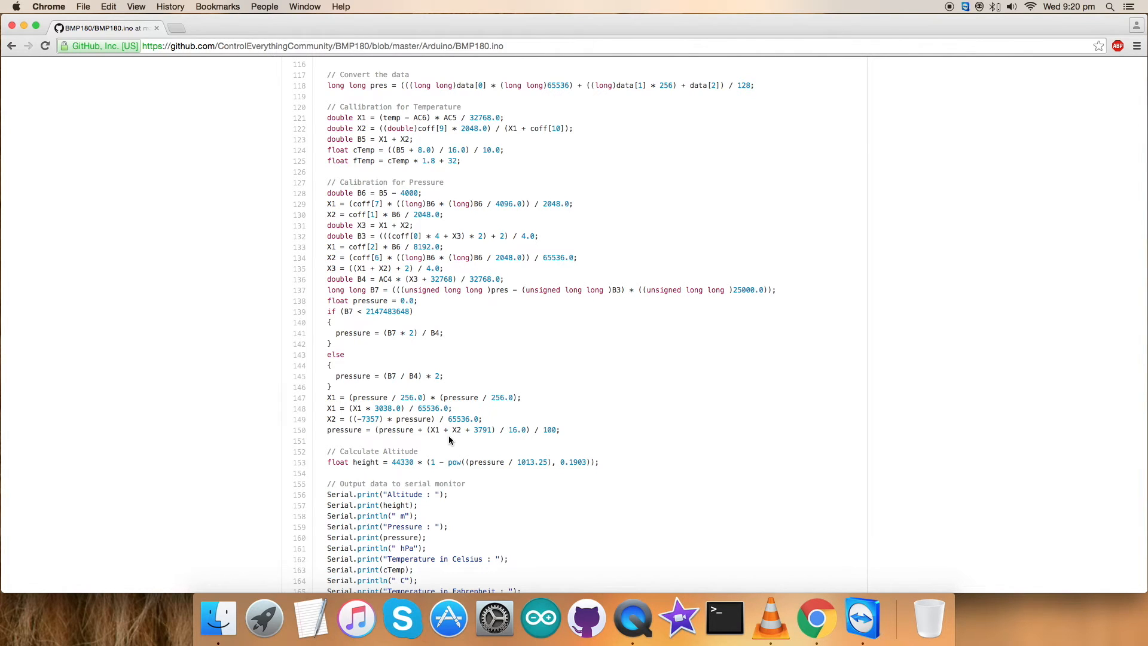
scroll("down", 3)
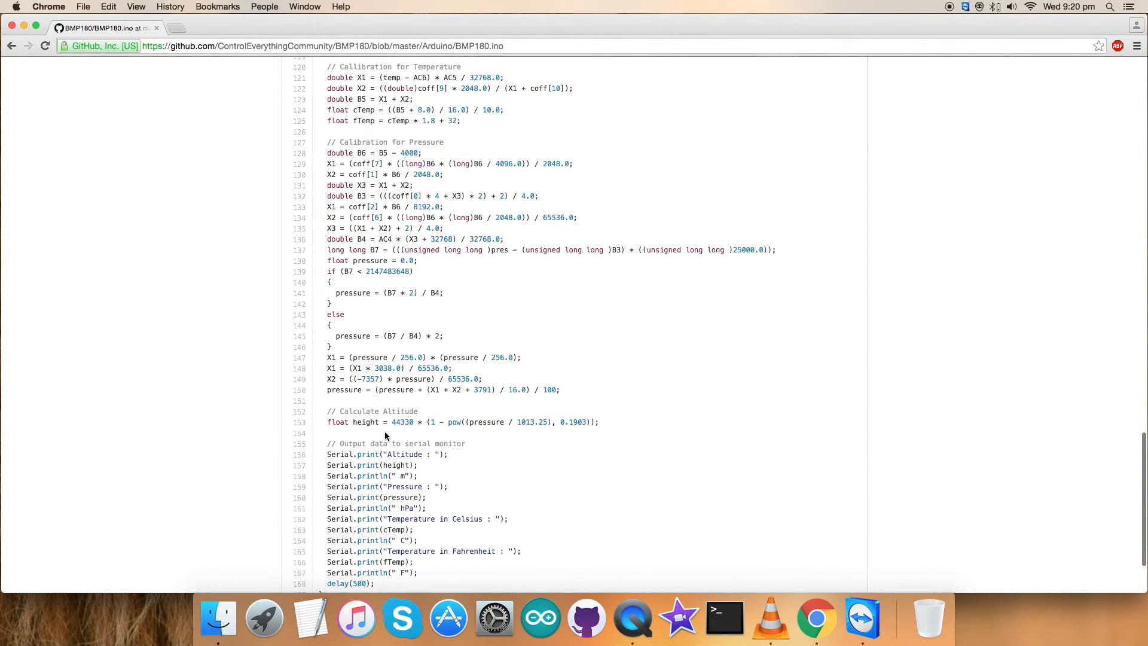
scroll("down", 3)
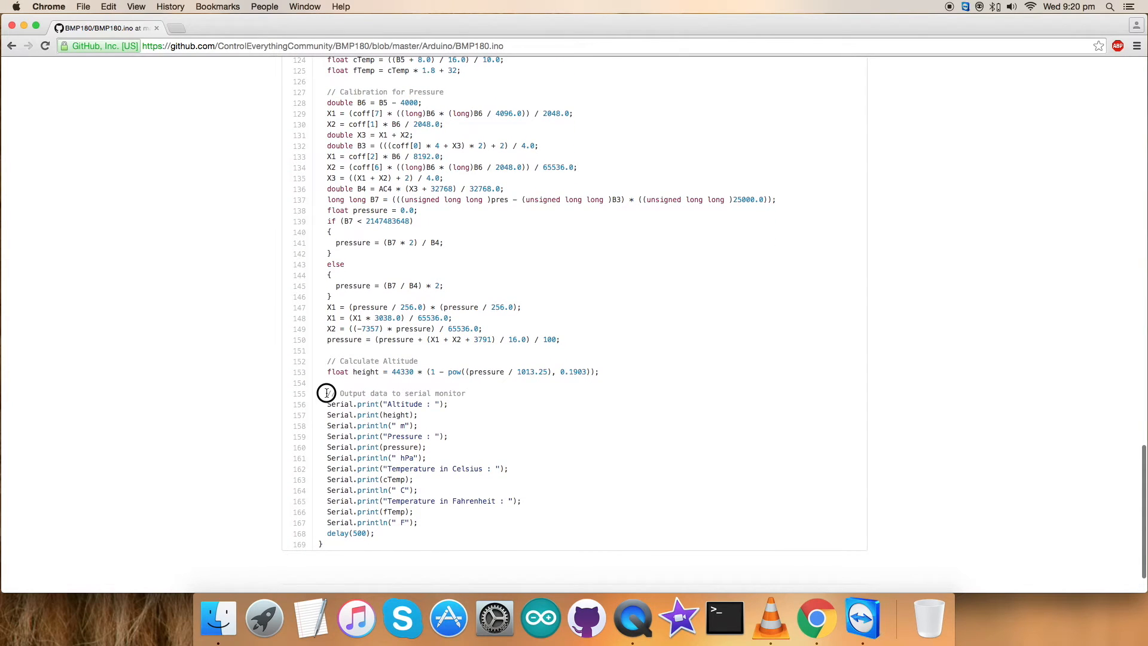
left_click_drag(328, 393, 439, 544)
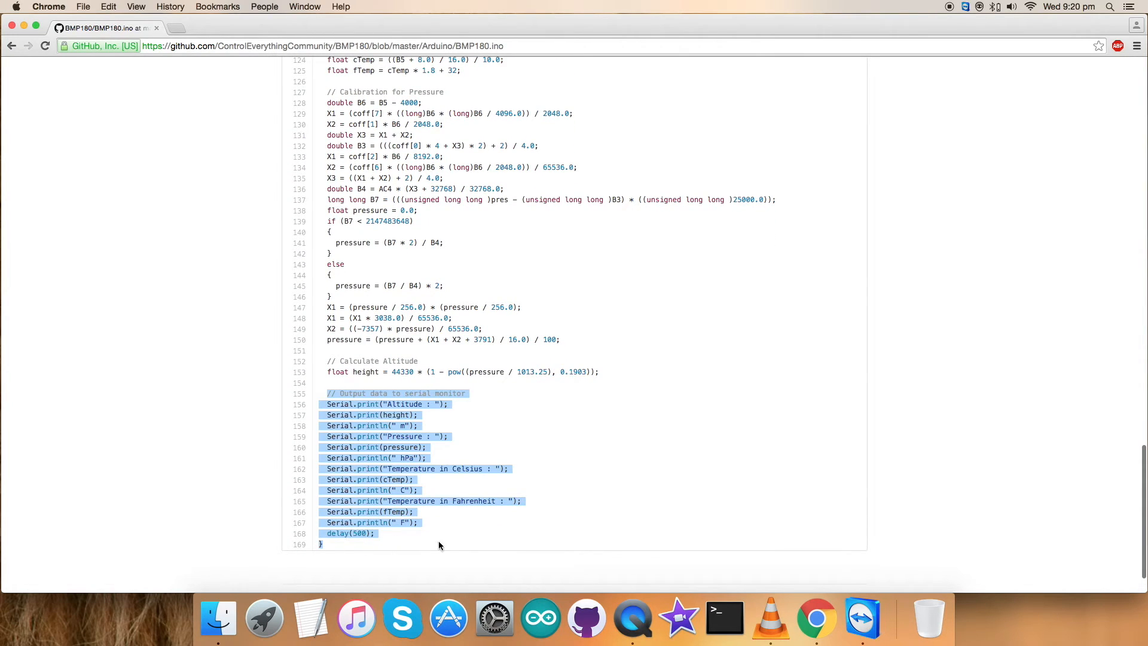
left_click(429, 418)
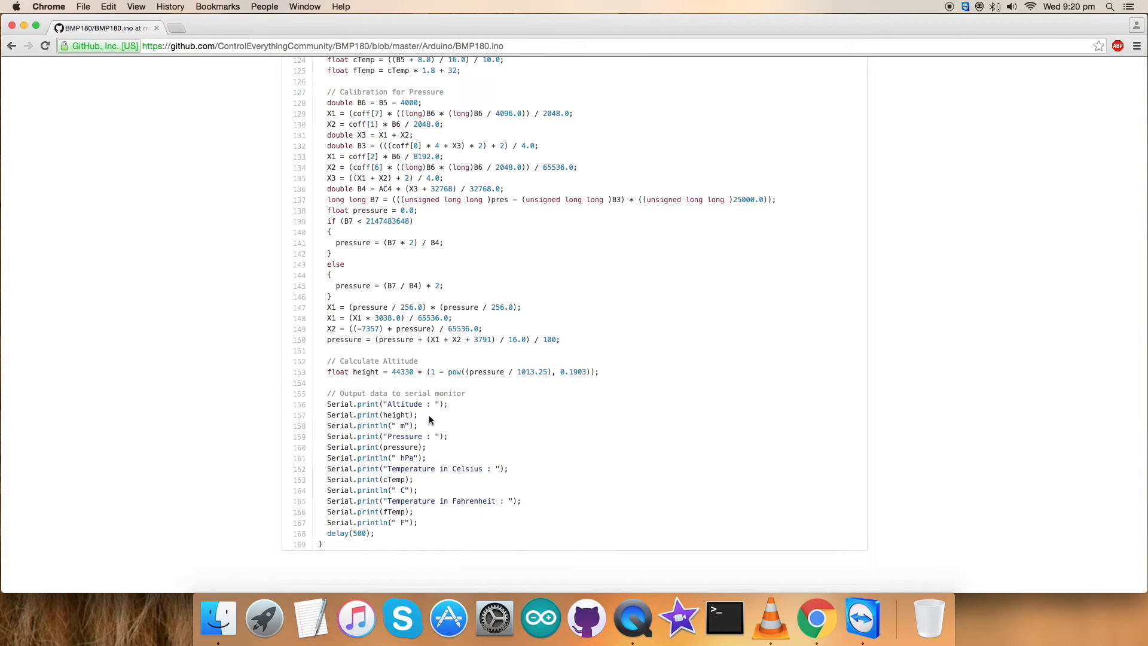
double_click(403, 405)
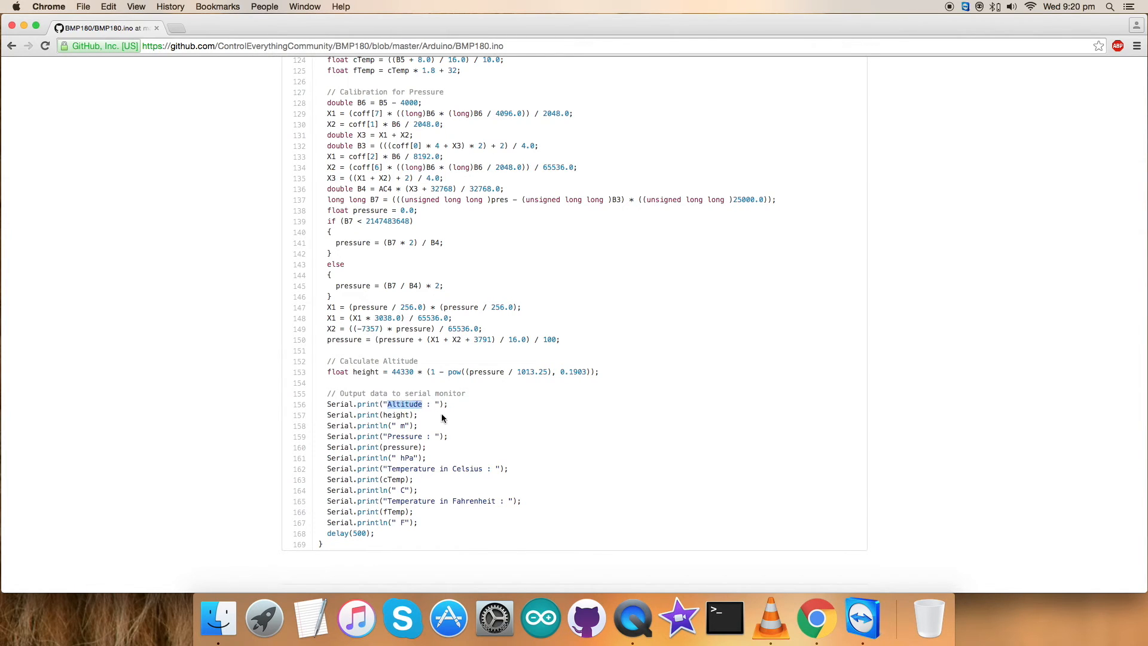
double_click(406, 437)
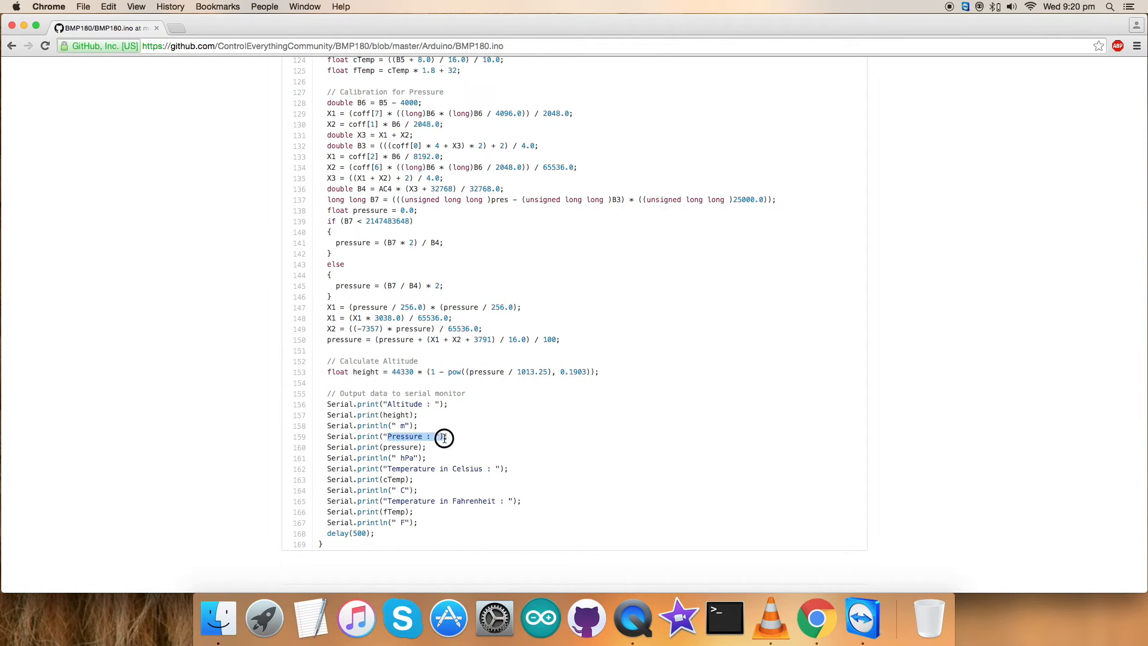
double_click(411, 469)
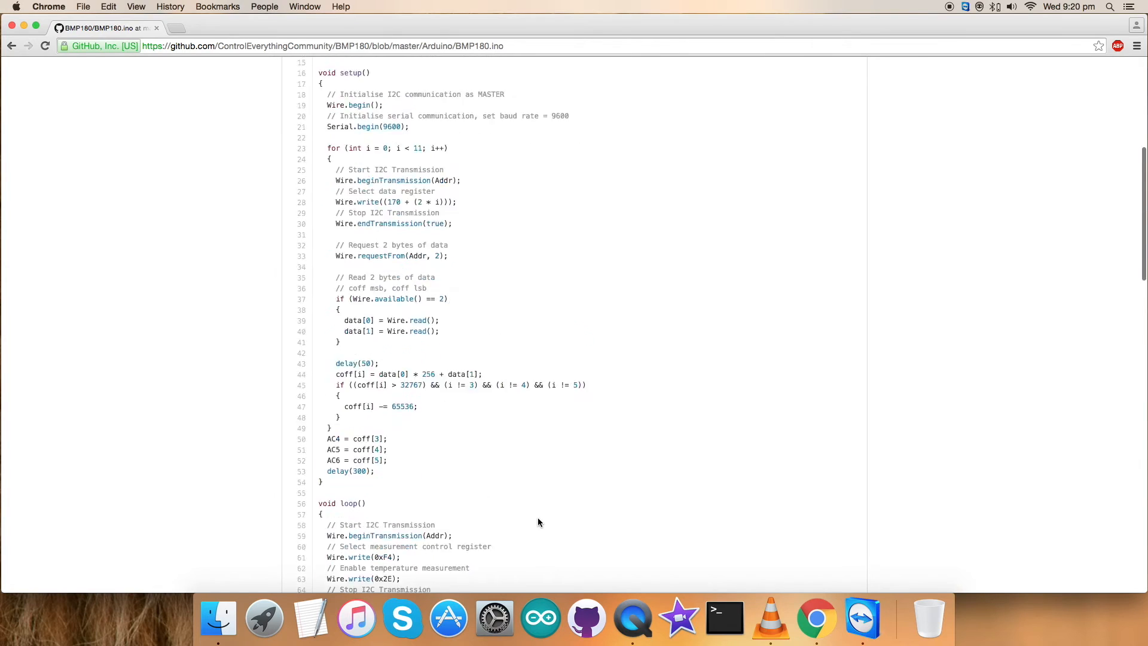
scroll("up", 3)
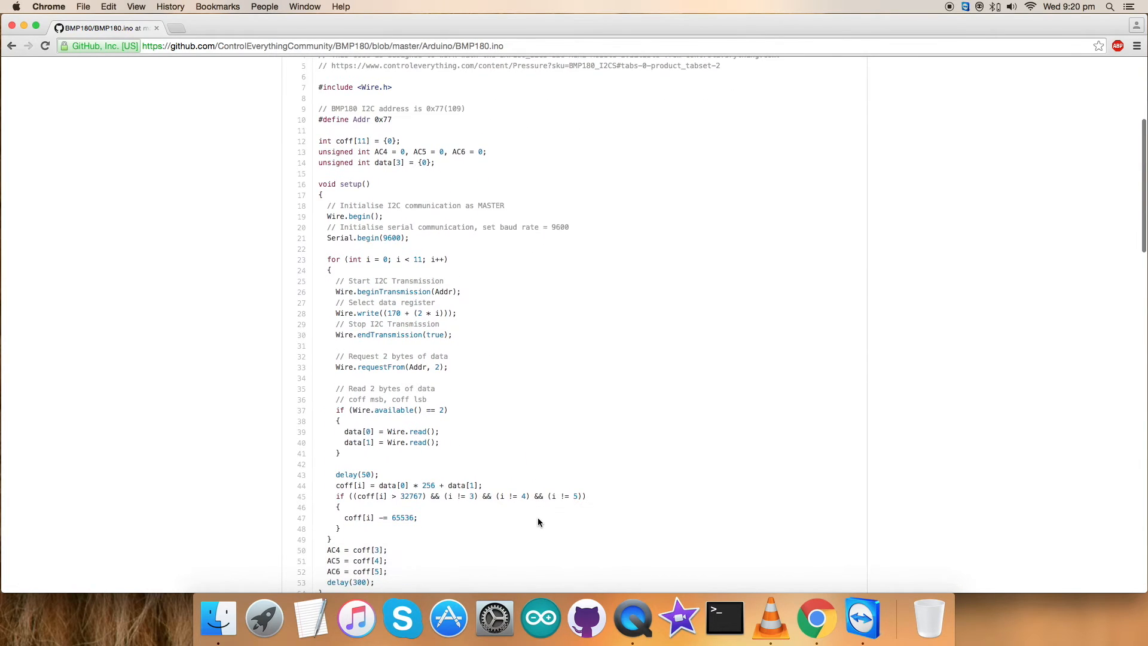
scroll("down", 3)
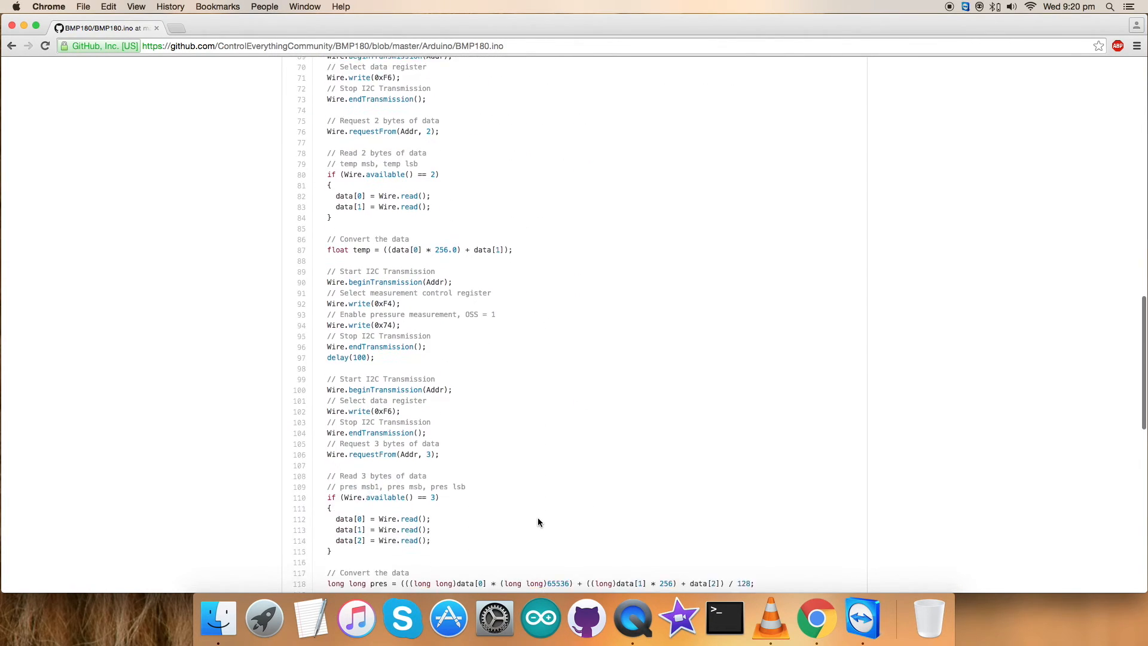
scroll("down", 3)
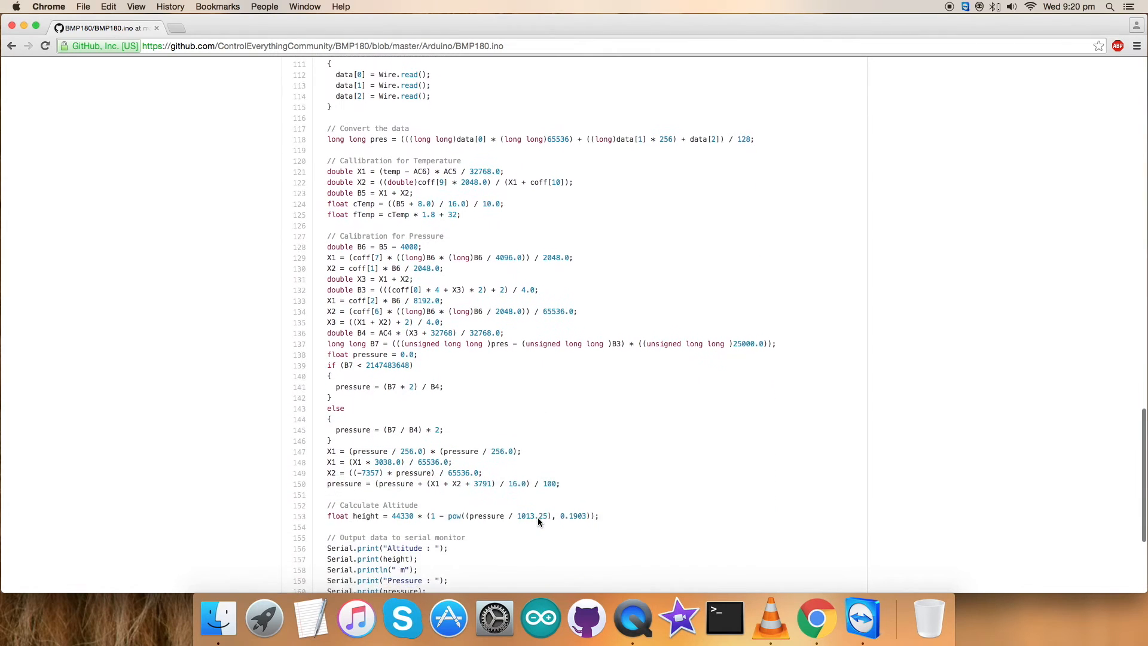
scroll("down", 3)
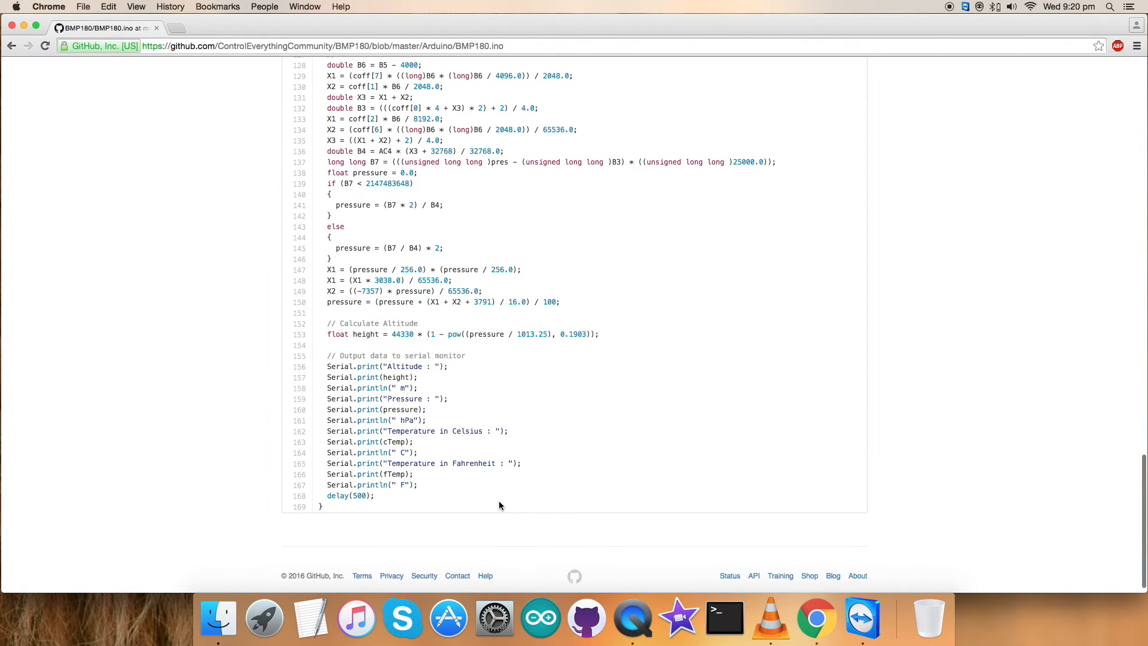
mouse_move(523, 498)
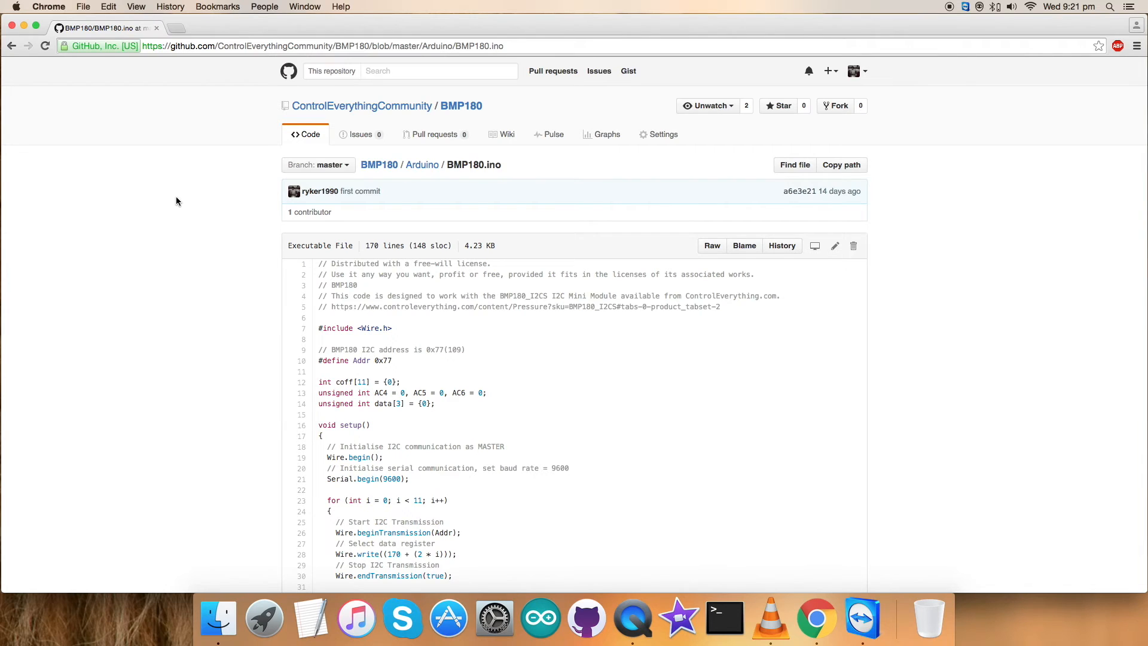
mouse_move(318, 263)
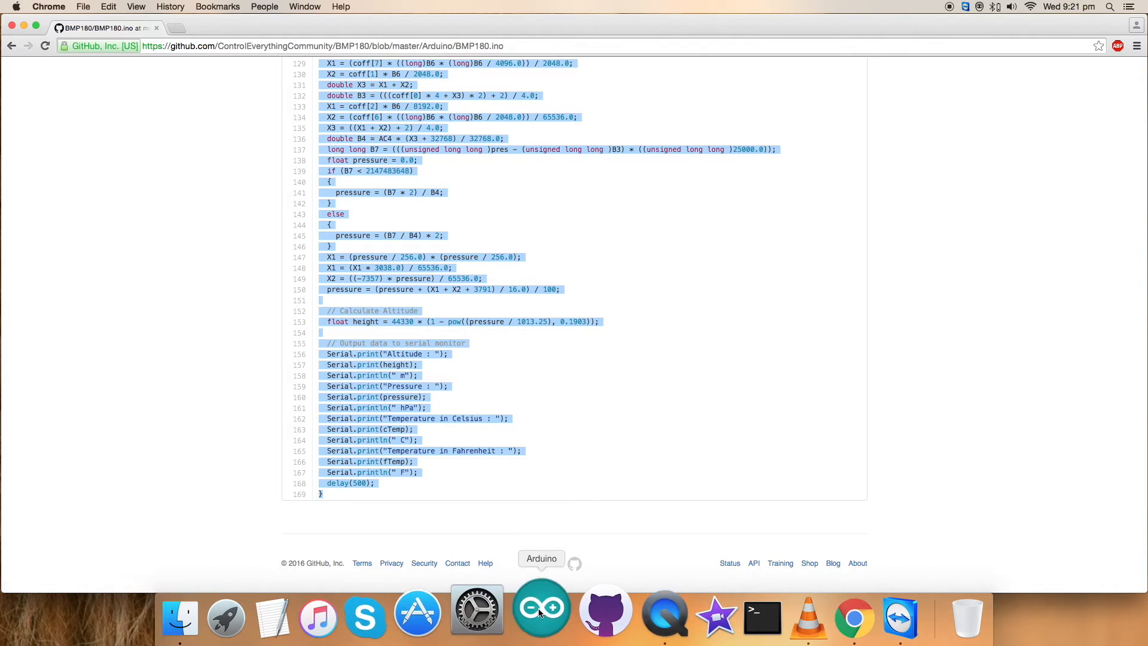
Step: Switch to Arduino IDE and save the pasted code as a sketch named BMP180
left_click(541, 608)
type("B")
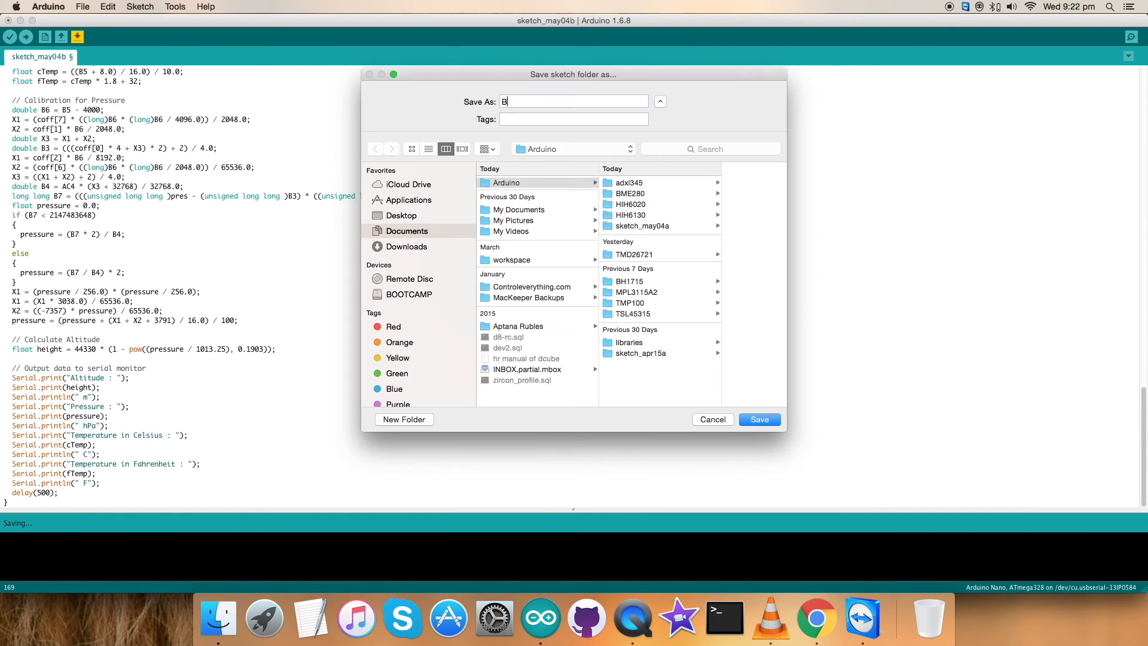
type("MP180")
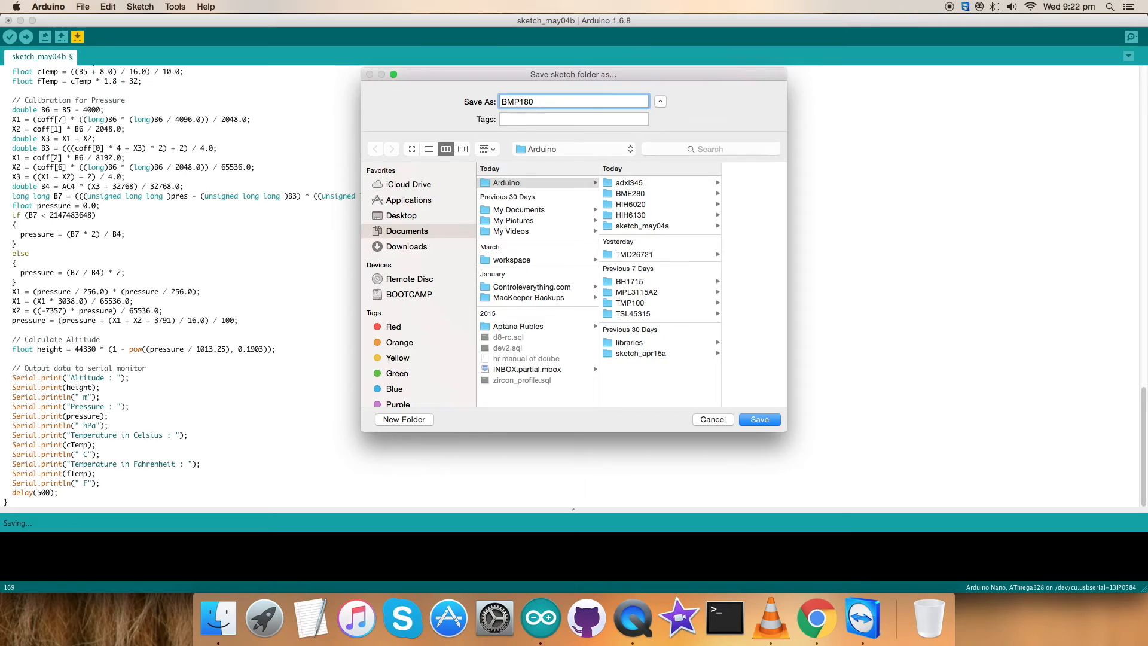
left_click(758, 418)
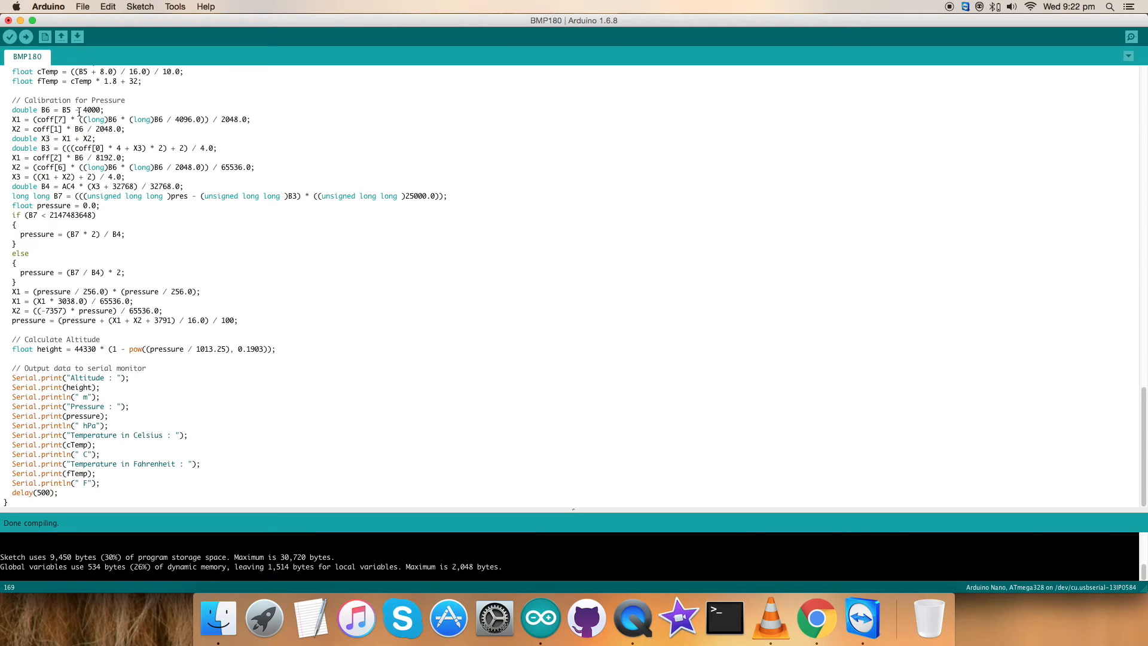
Step: Upload the BMP180 sketch to the board and watch the serial readings stream
left_click(26, 37)
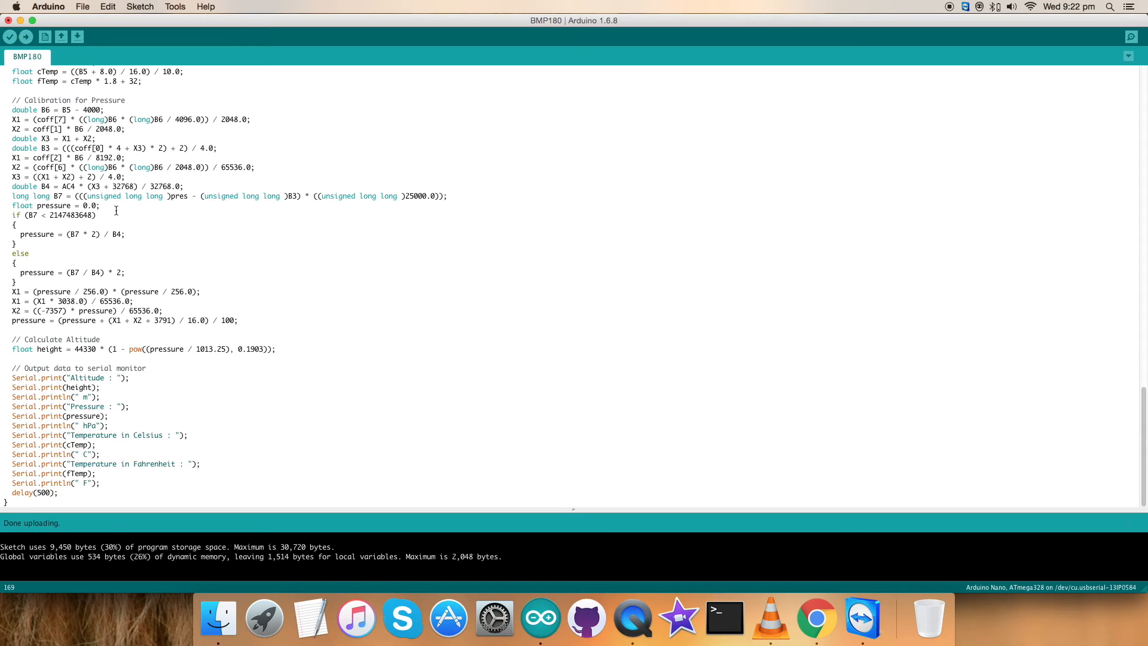
mouse_move(725, 132)
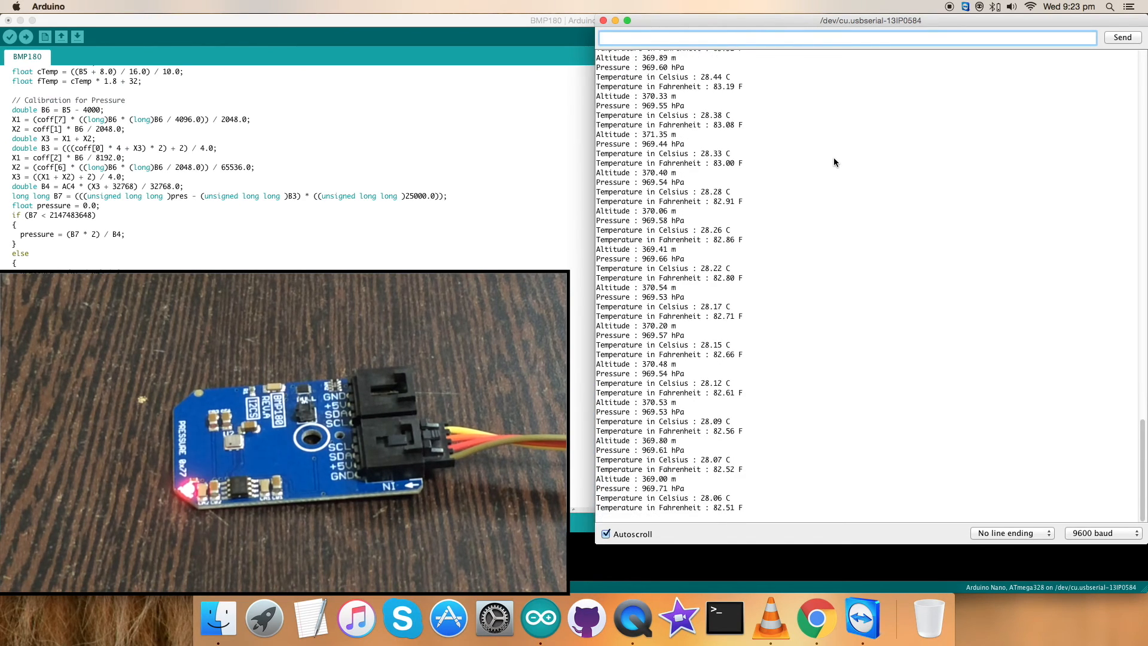
left_click(814, 619)
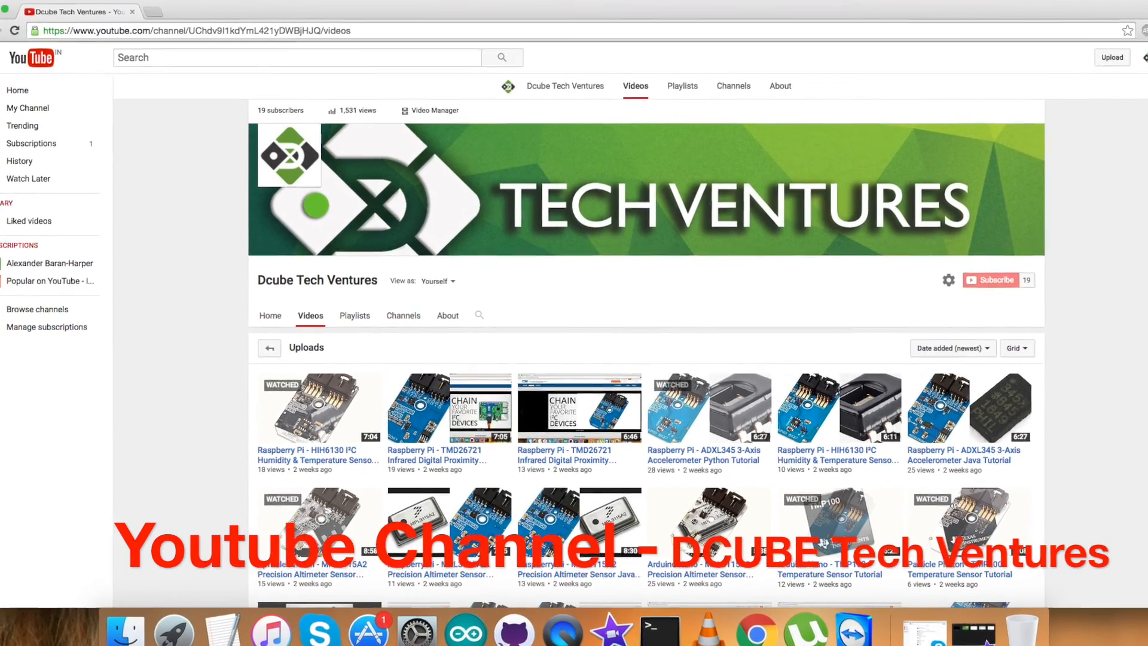
Step: Scroll the Dcube Tech Ventures channel's uploaded videos
scroll("down", 3)
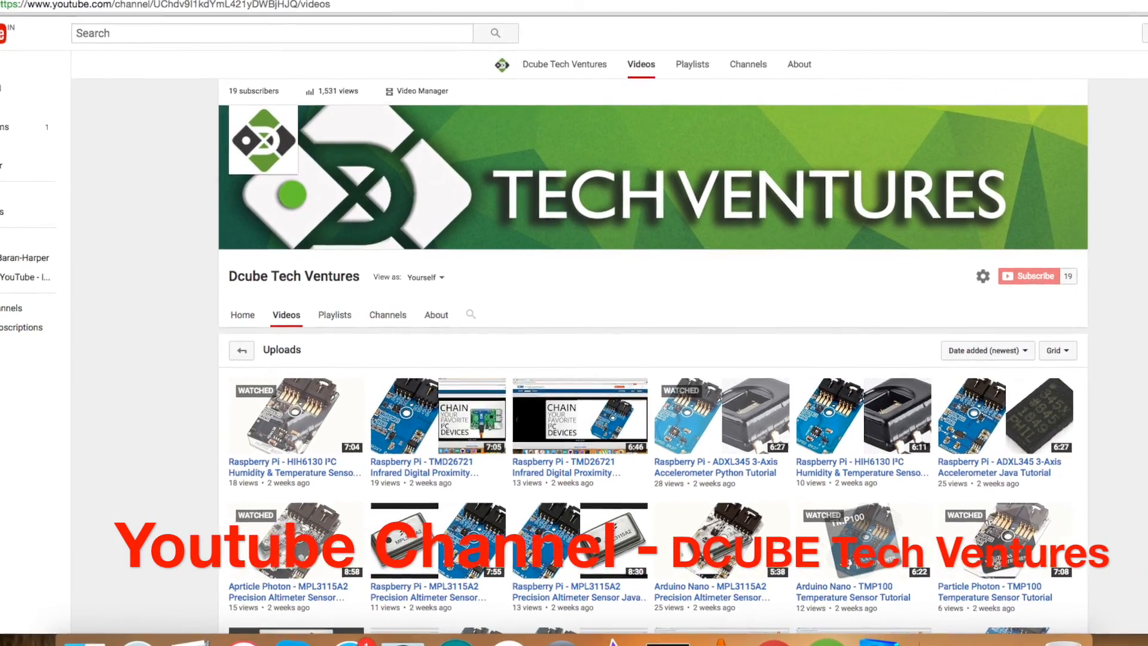